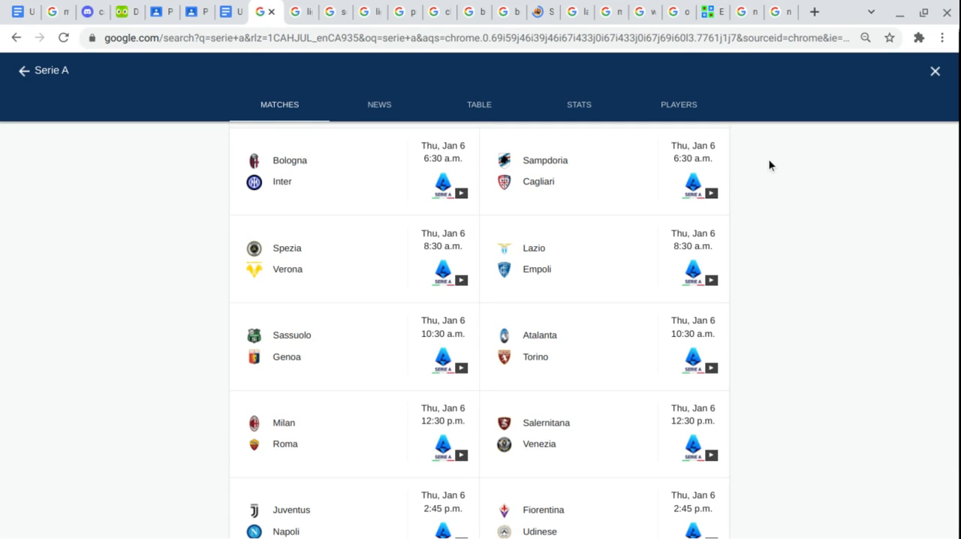
Scroll the 2021-22 Ligue 2 table down to Caen, Amiens SC and Grenoble in 14th–16th.
scroll(down, 3)
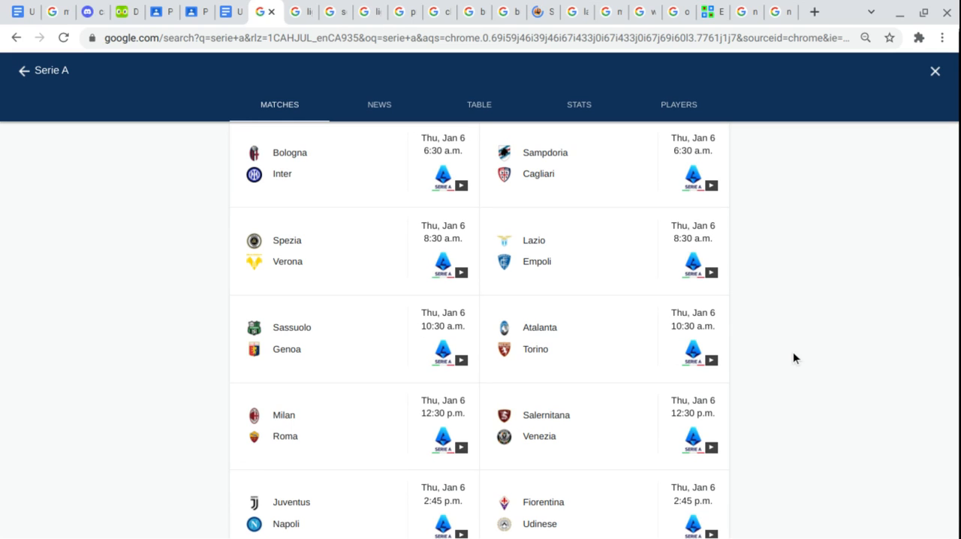
mouse_move(307, 152)
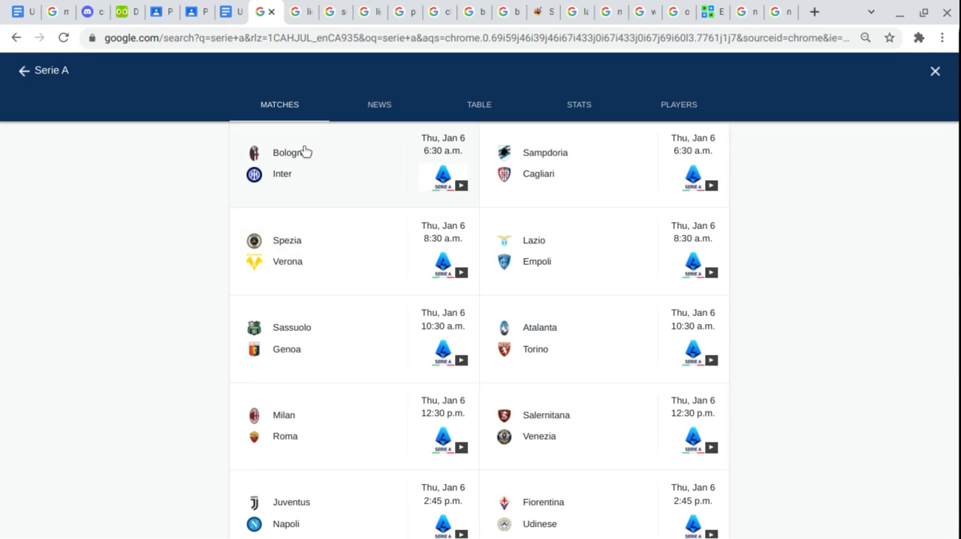
mouse_move(263, 159)
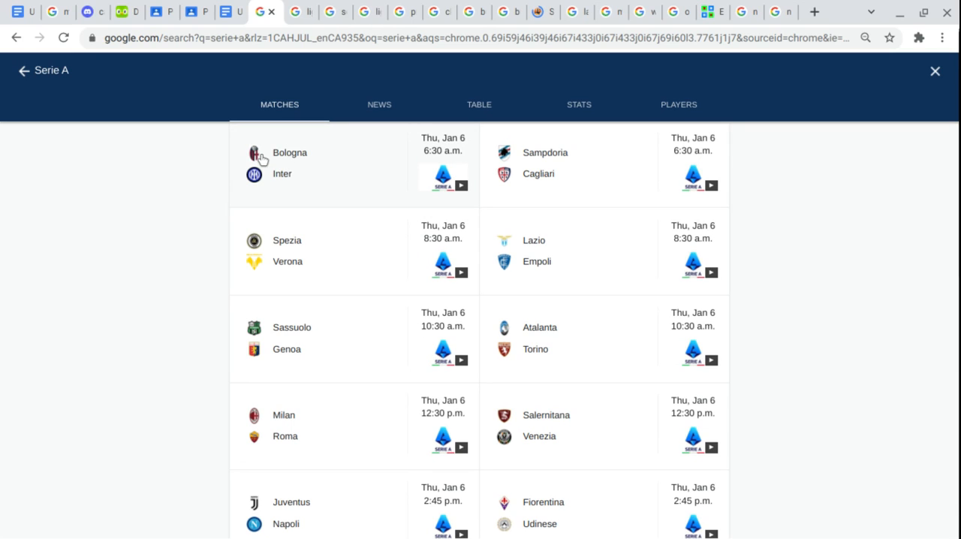
mouse_move(12, 180)
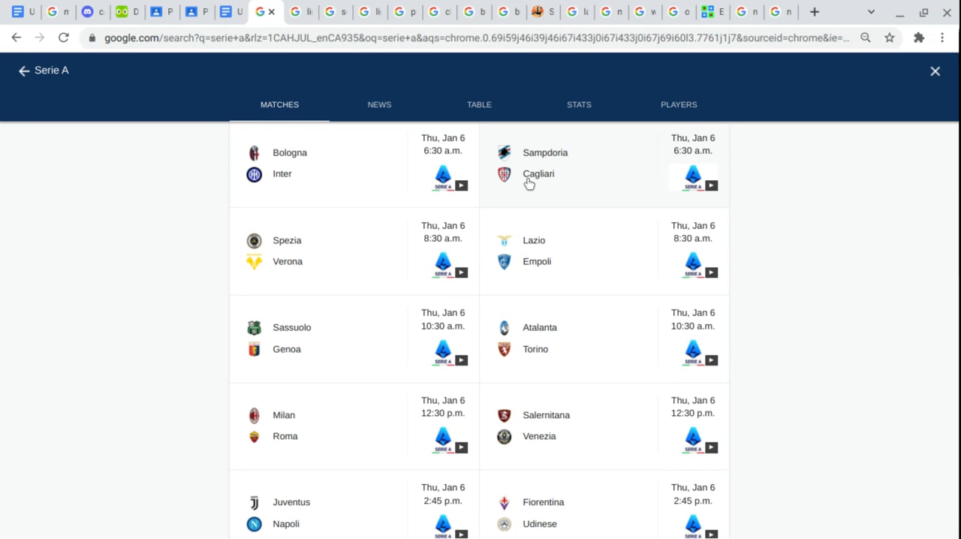
mouse_move(345, 237)
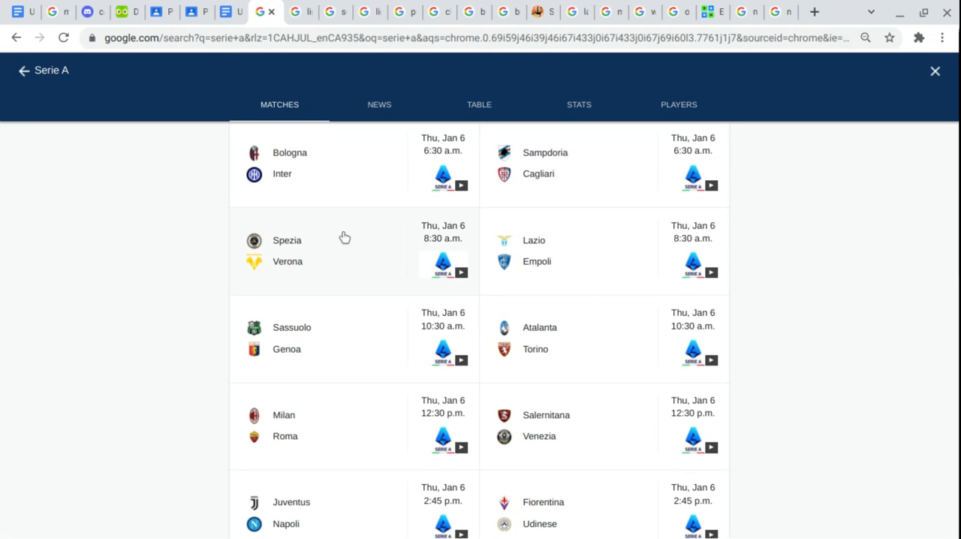
mouse_move(324, 271)
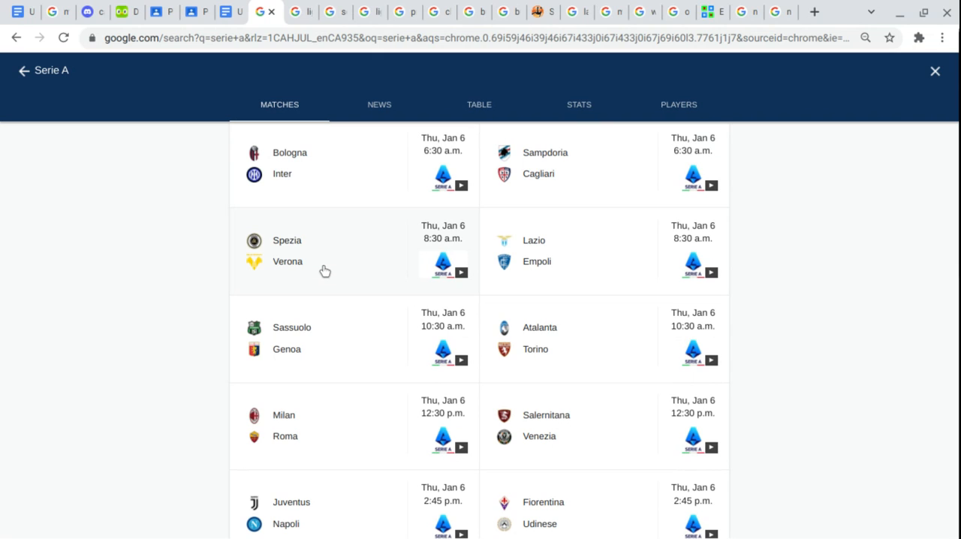
mouse_move(644, 252)
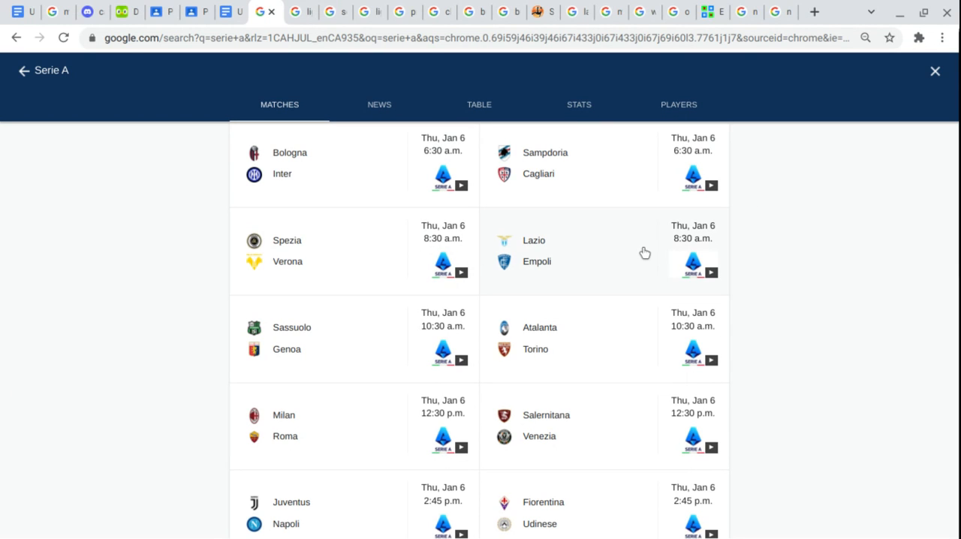
mouse_move(560, 273)
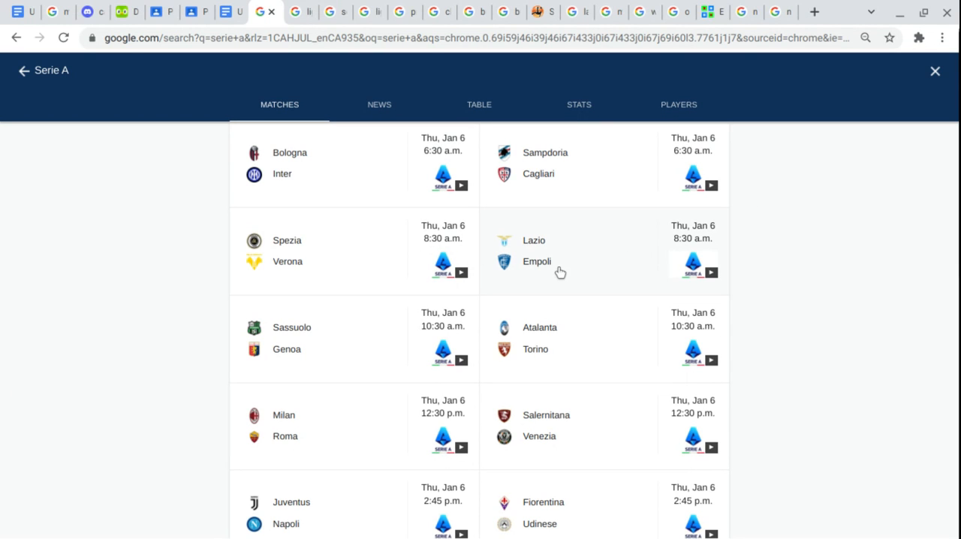
mouse_move(343, 348)
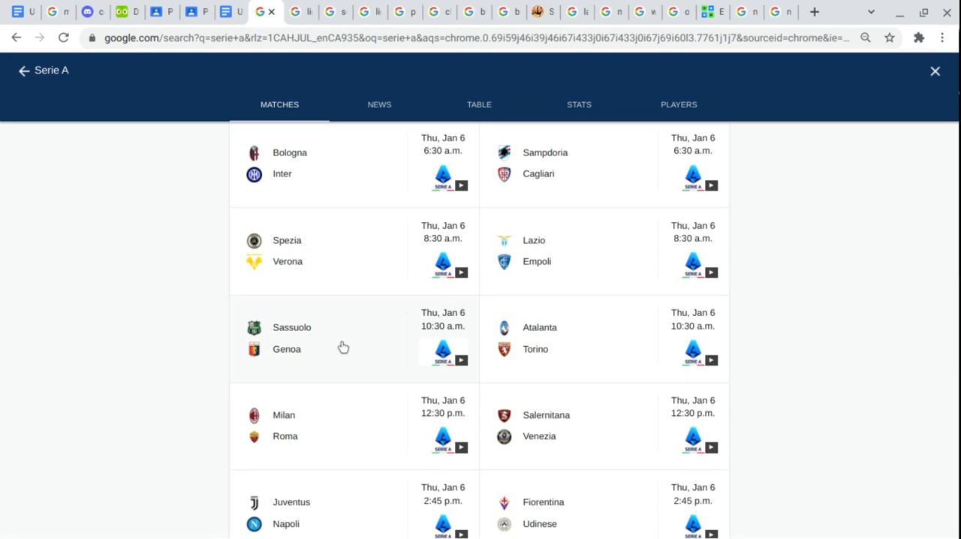
mouse_move(325, 327)
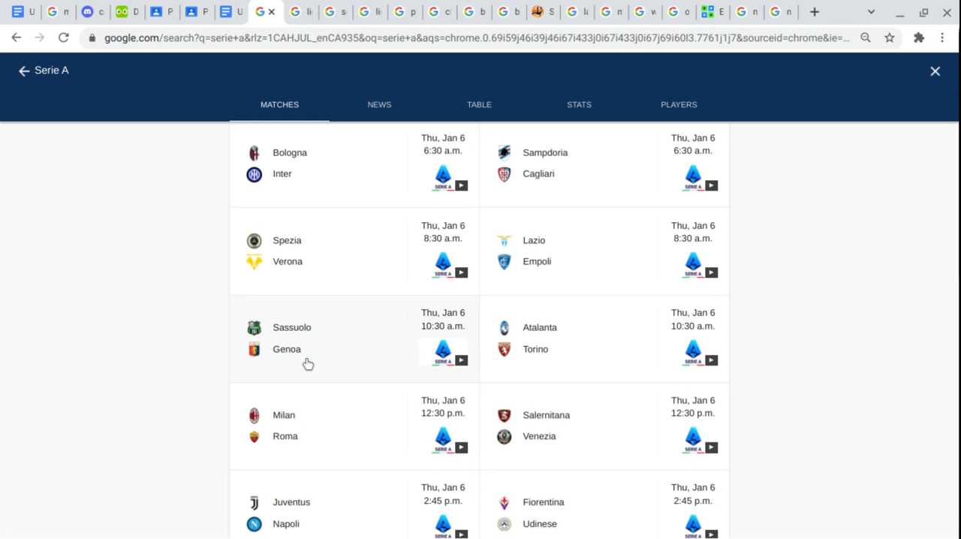
mouse_move(642, 333)
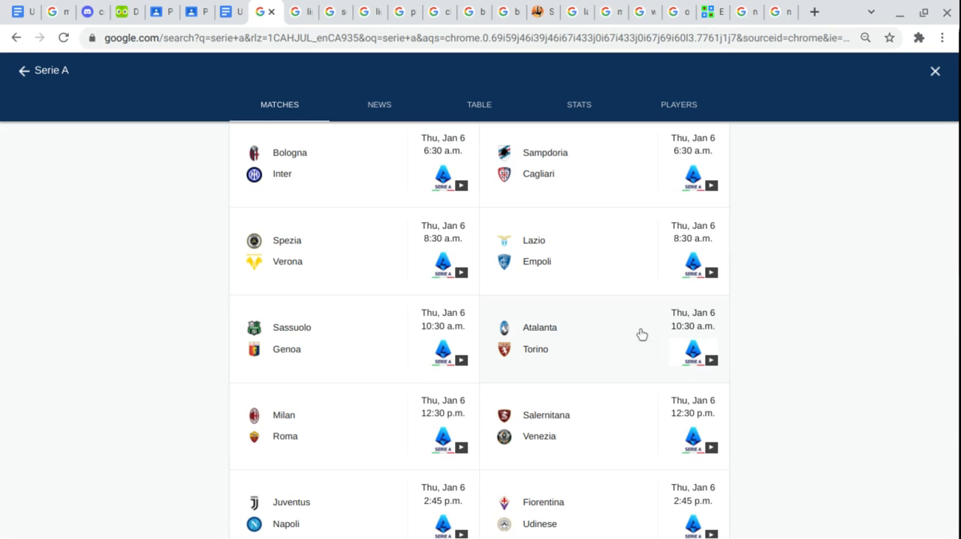
mouse_move(626, 357)
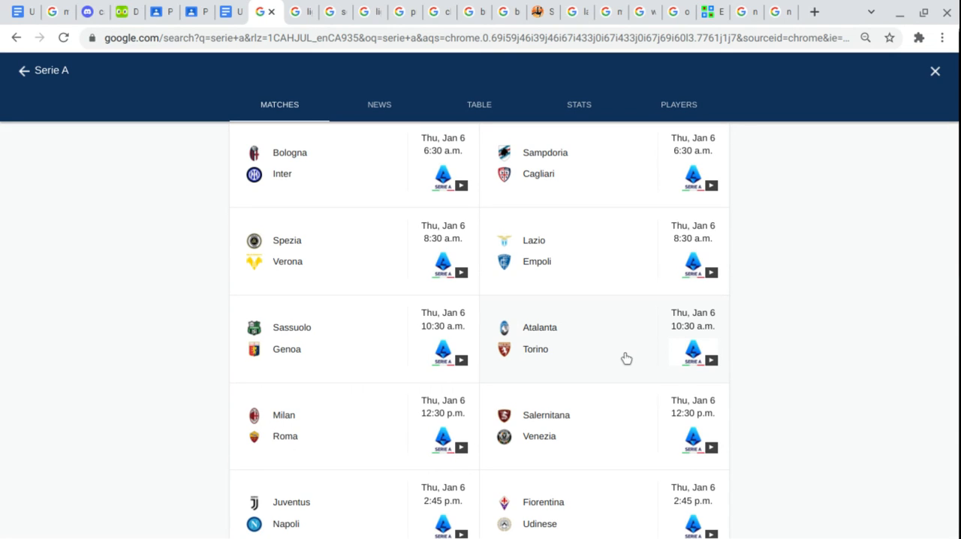
mouse_move(348, 417)
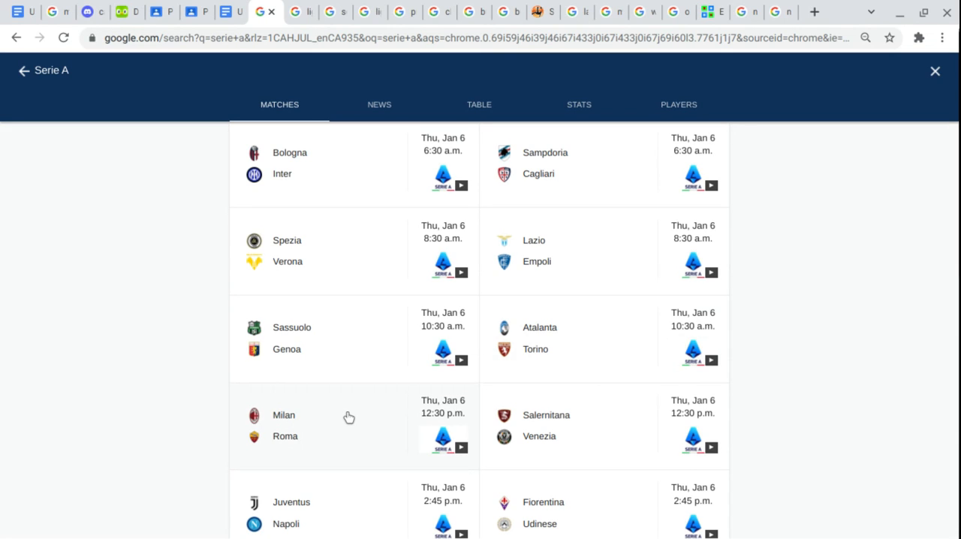
mouse_move(338, 450)
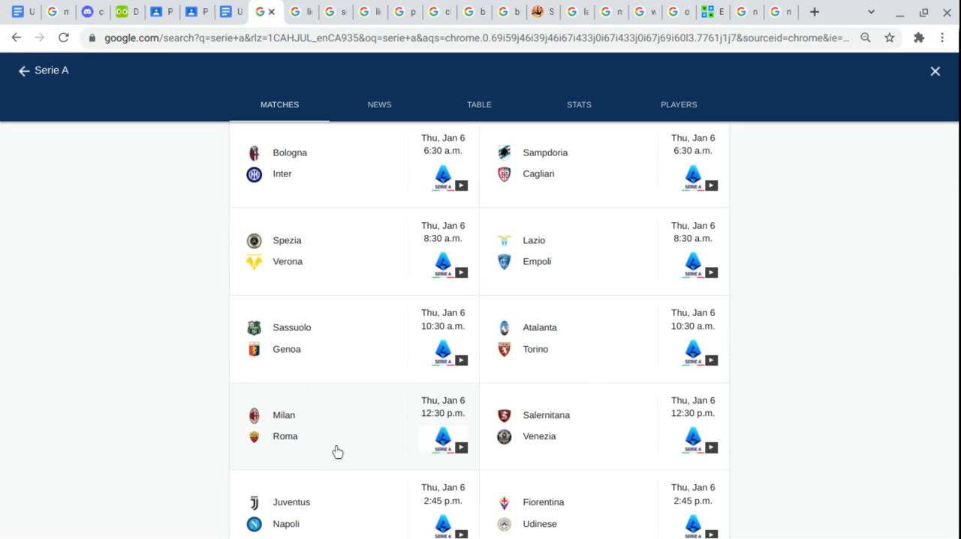
mouse_move(645, 438)
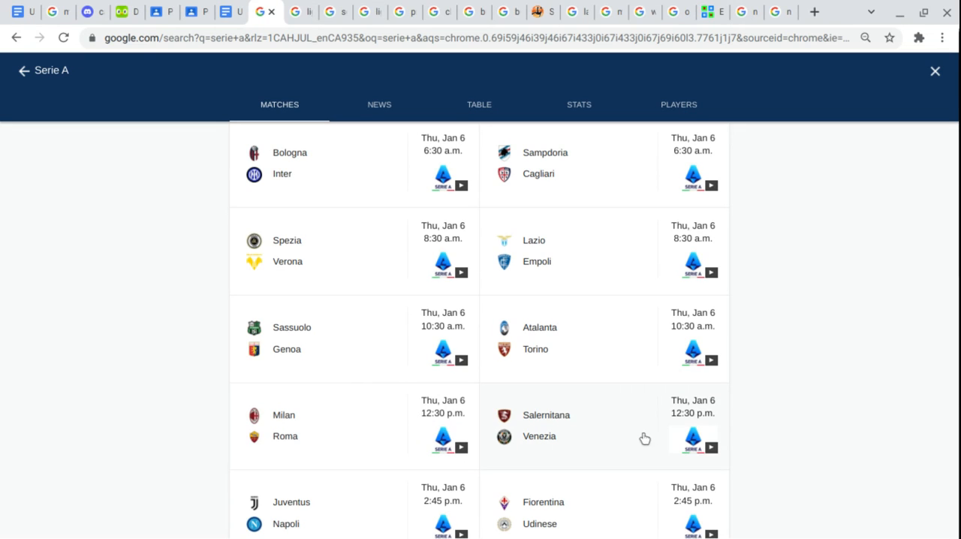
mouse_move(632, 426)
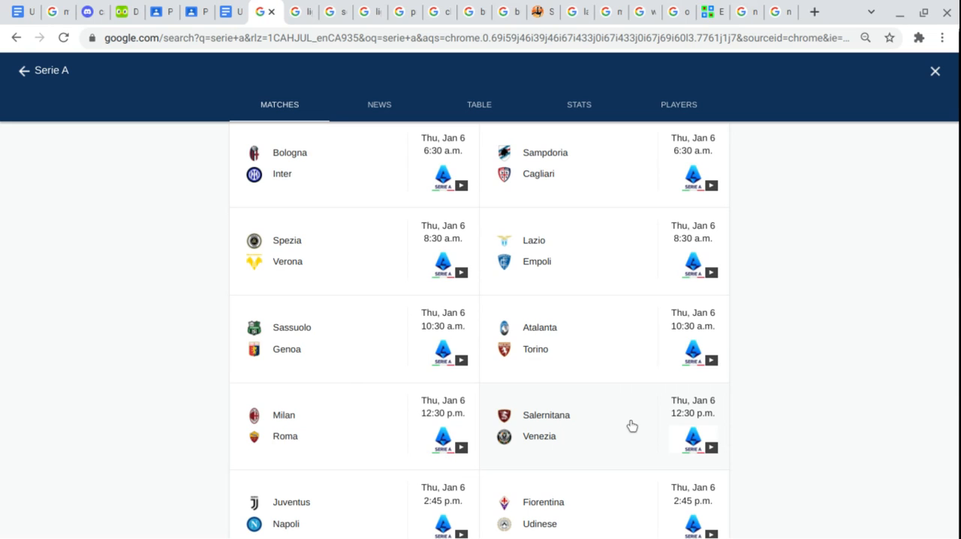
mouse_move(545, 456)
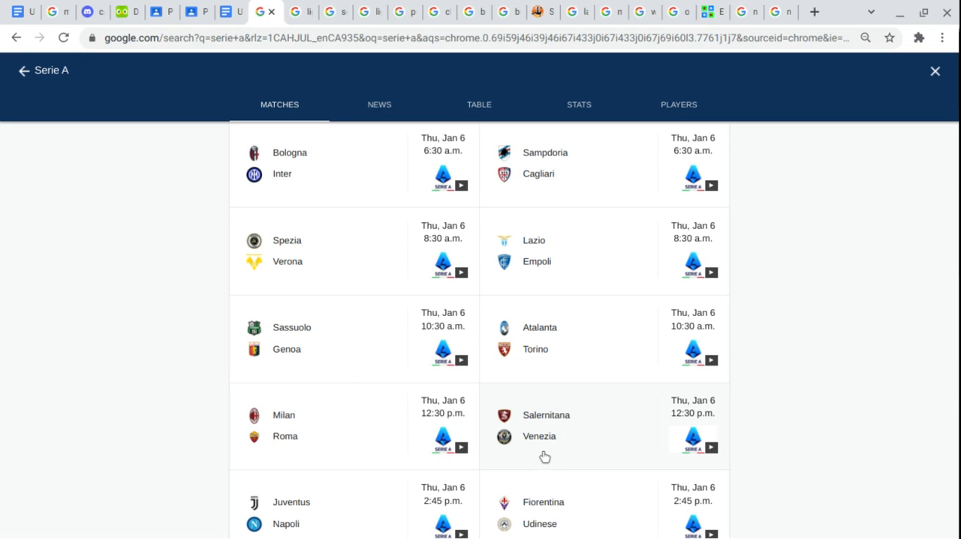
mouse_move(336, 508)
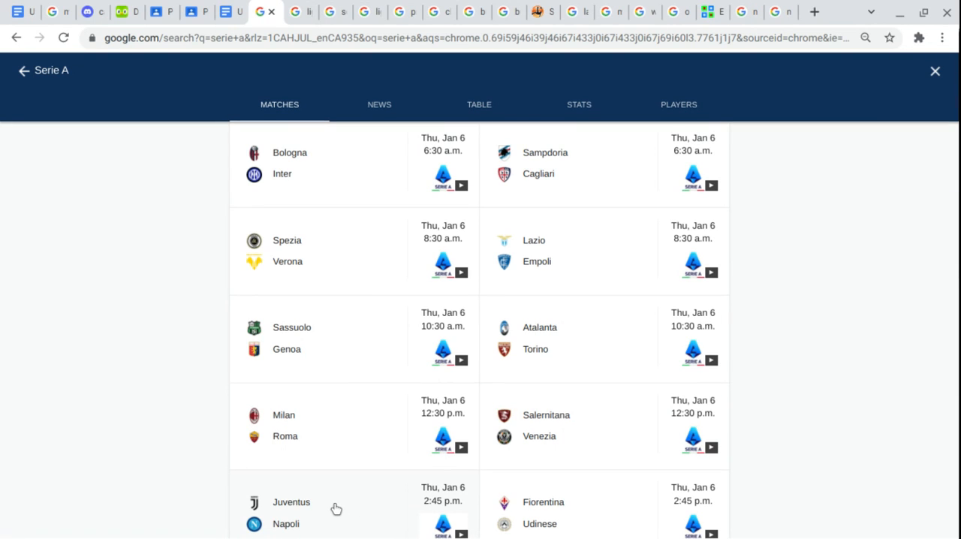
mouse_move(336, 527)
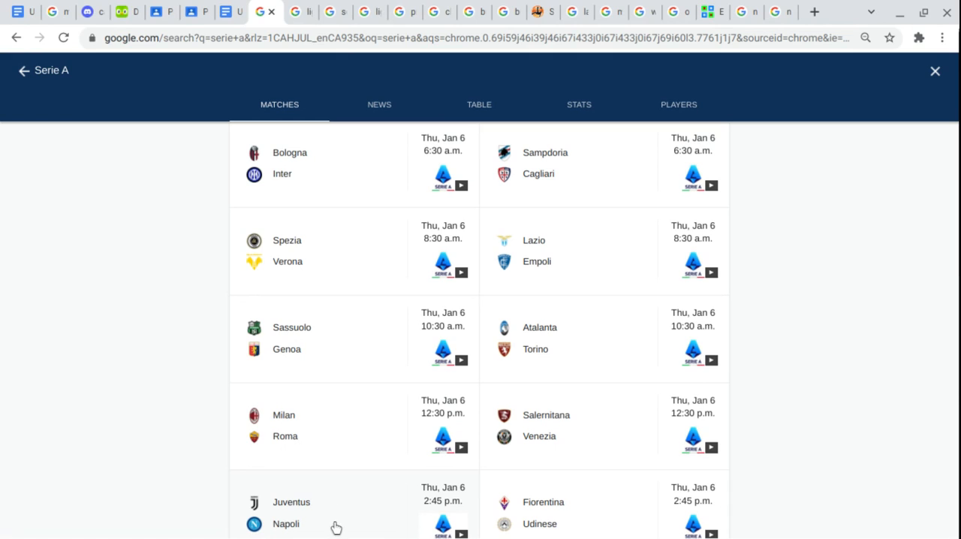
mouse_move(627, 504)
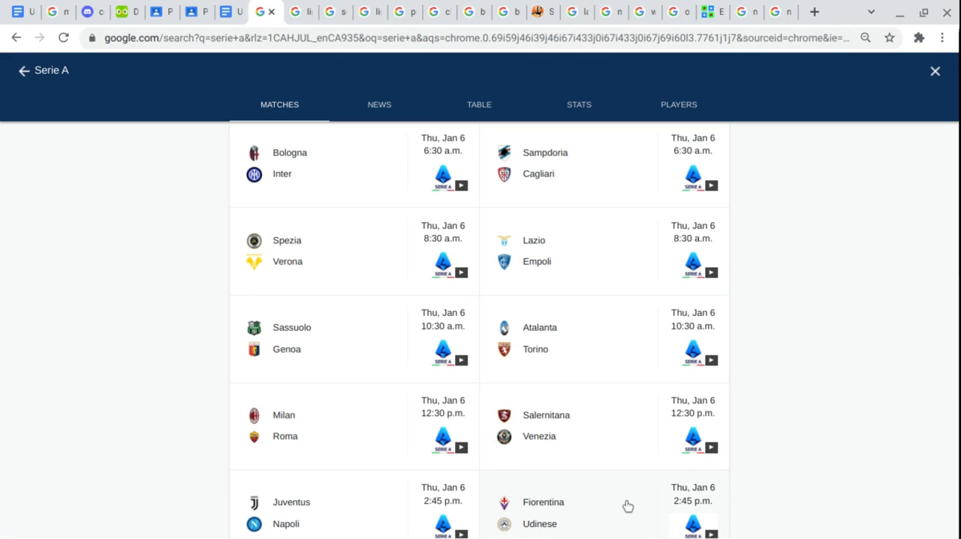
mouse_move(595, 526)
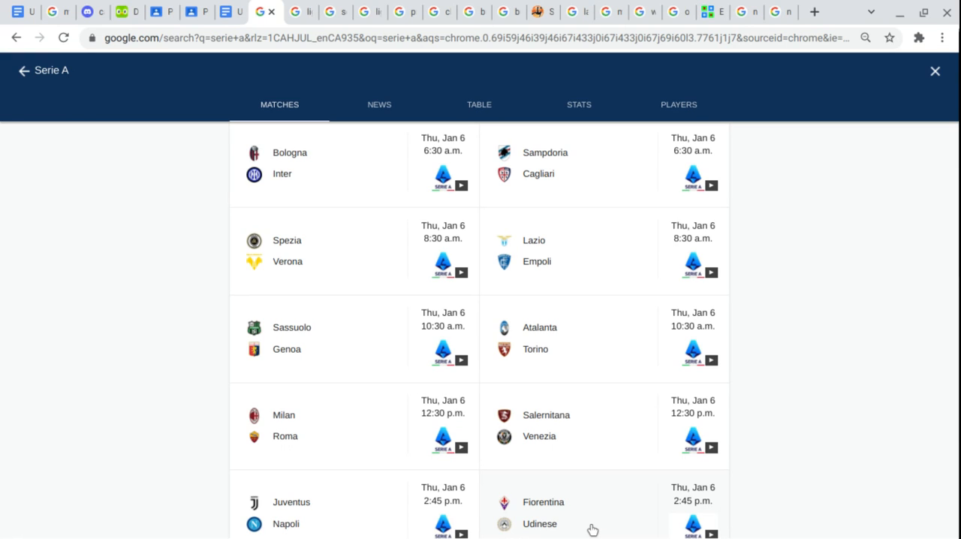
mouse_move(382, 178)
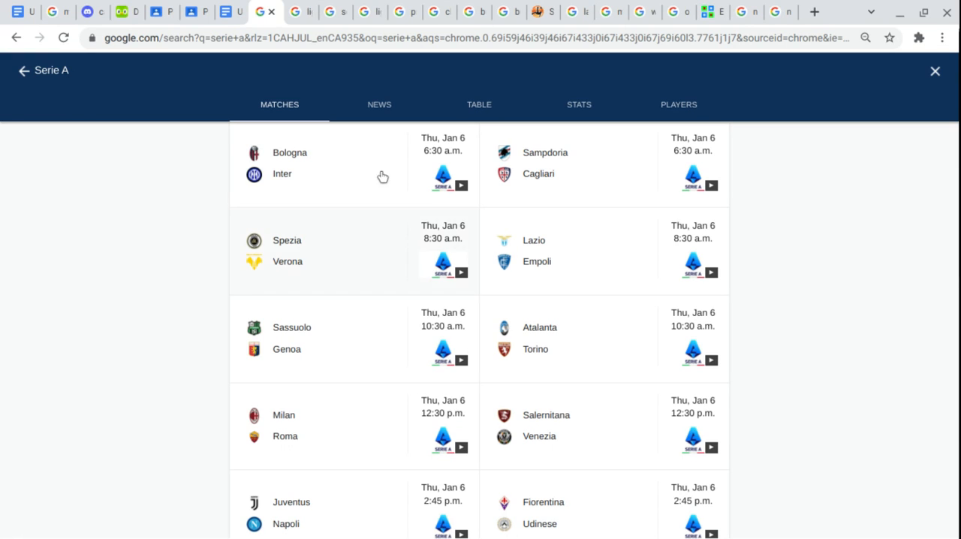
mouse_move(307, 12)
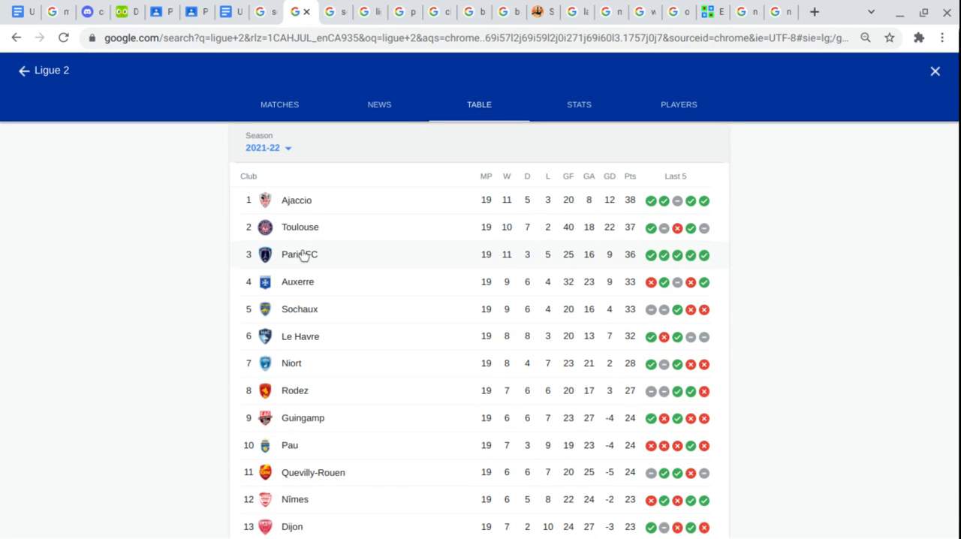
mouse_move(219, 230)
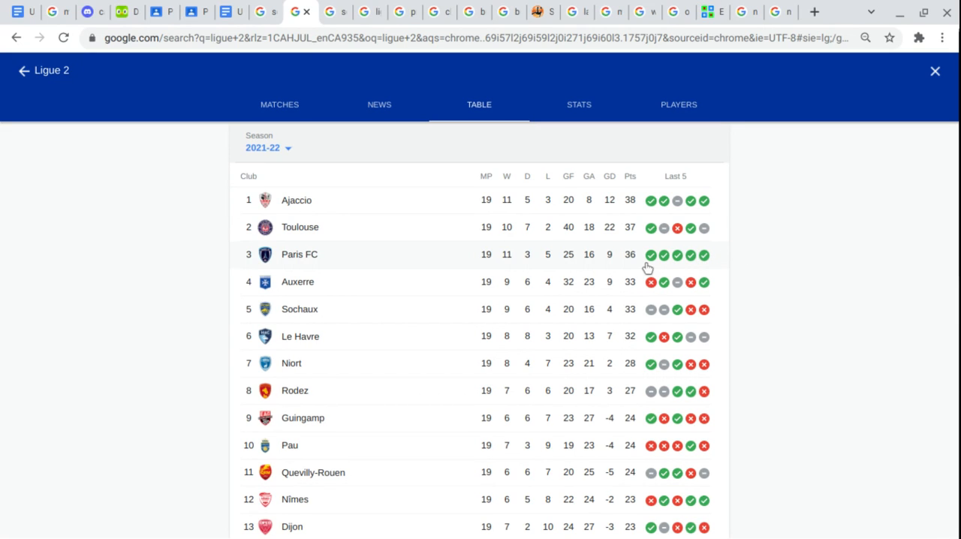
mouse_move(756, 282)
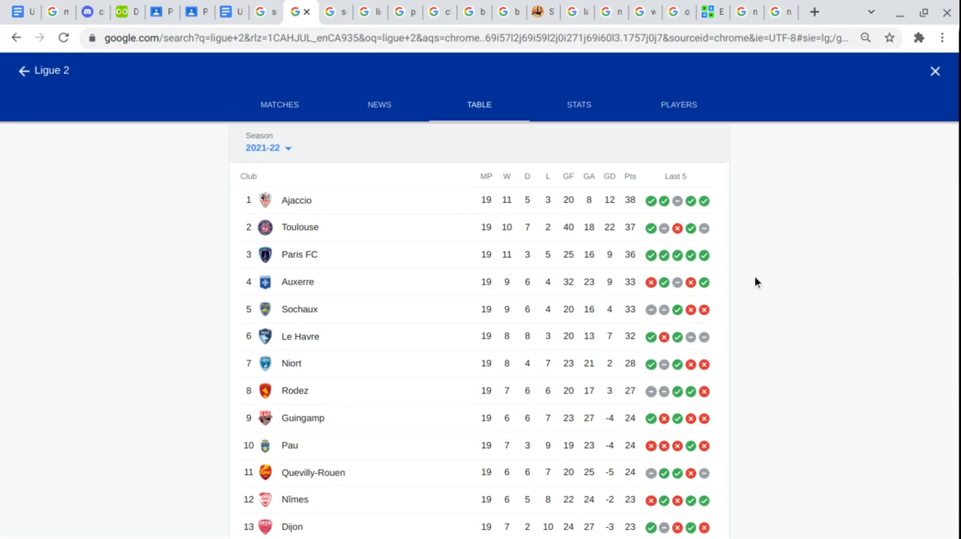
Scroll to the bottom of the Ligue 2 table showing Valenciennes, Bastia, Dunkerque and Nancy.
scroll(down, 3)
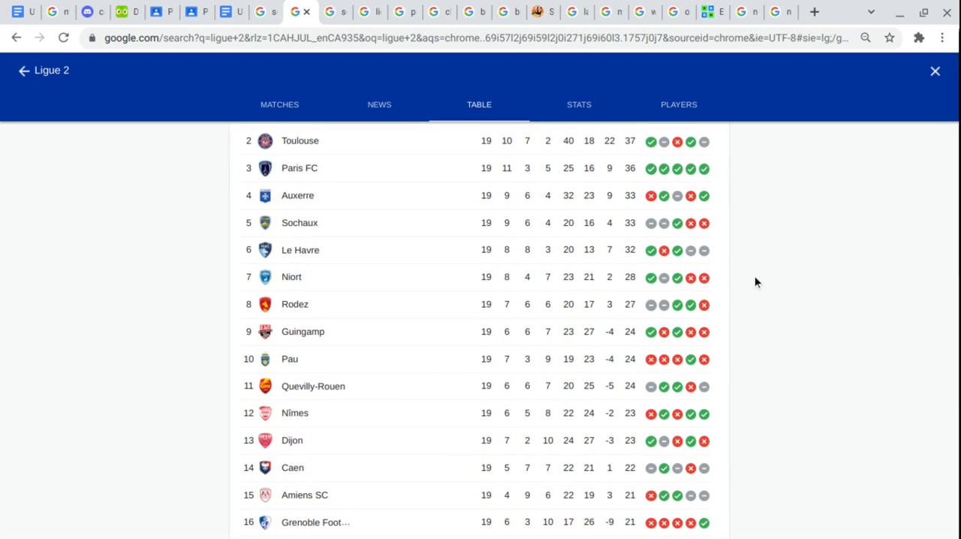
scroll(down, 3)
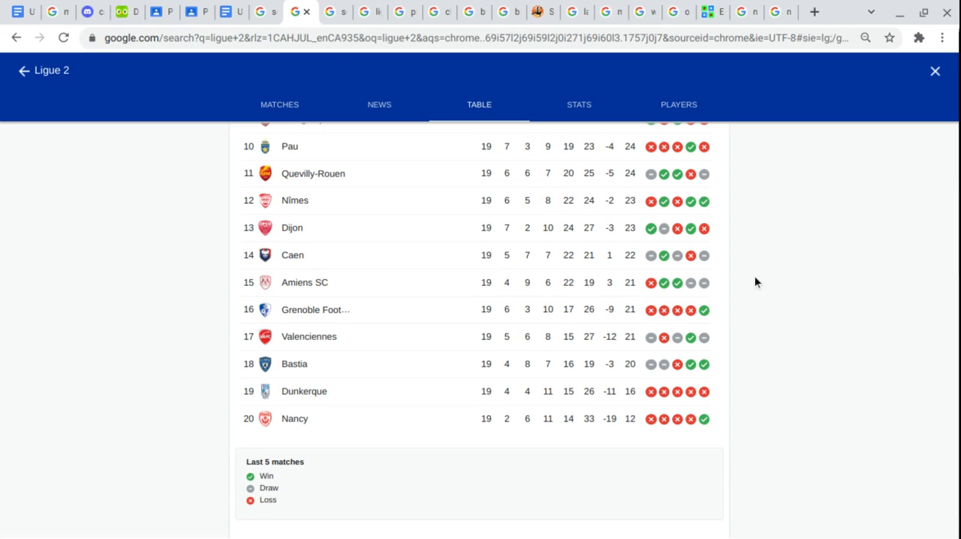
mouse_move(300, 12)
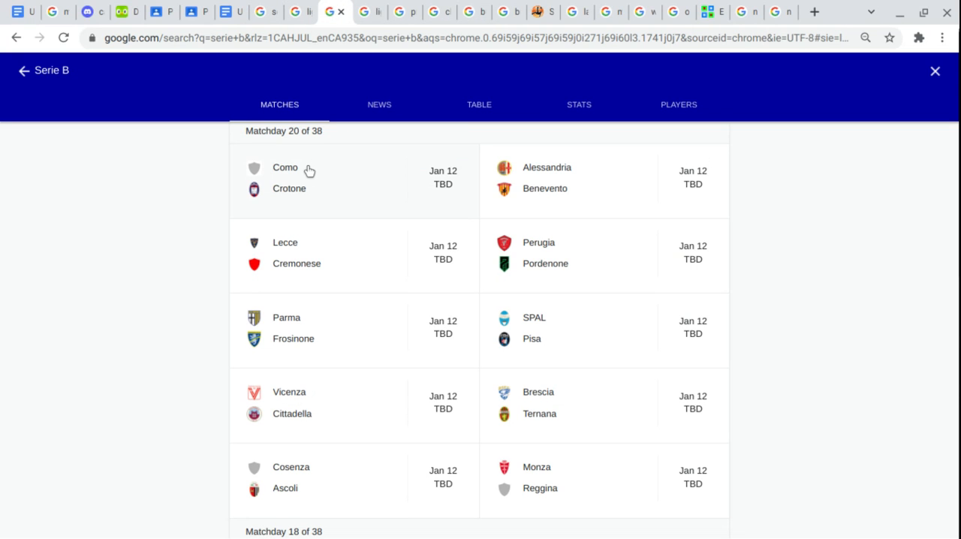
mouse_move(327, 195)
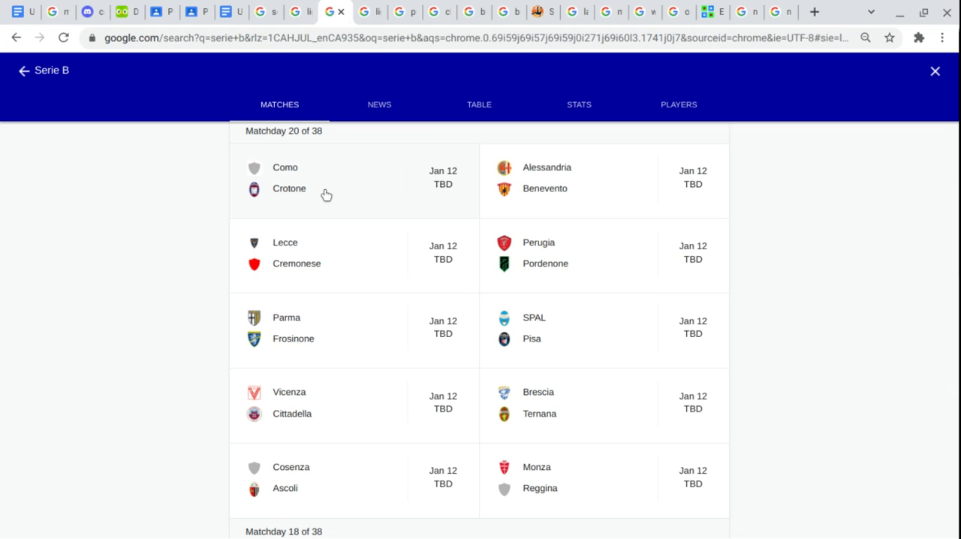
mouse_move(608, 143)
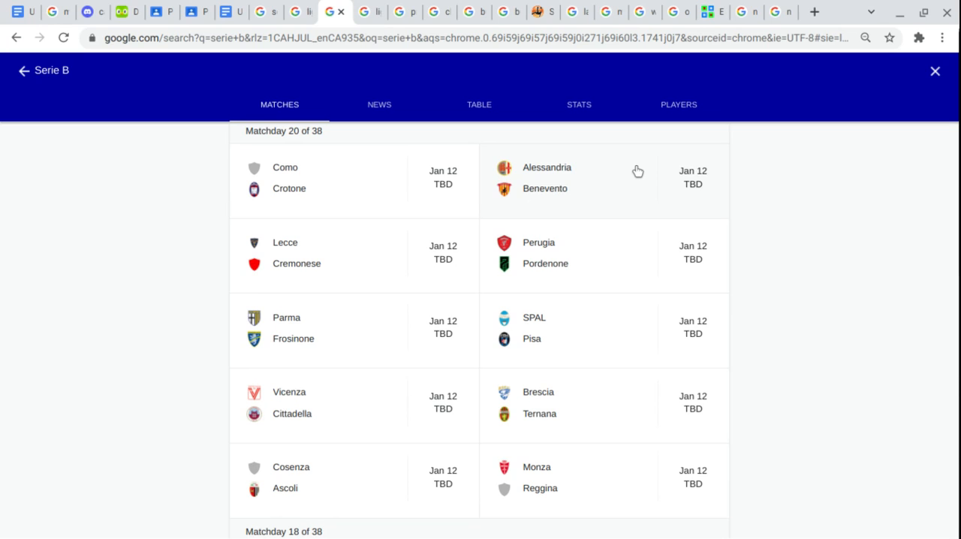
mouse_move(614, 191)
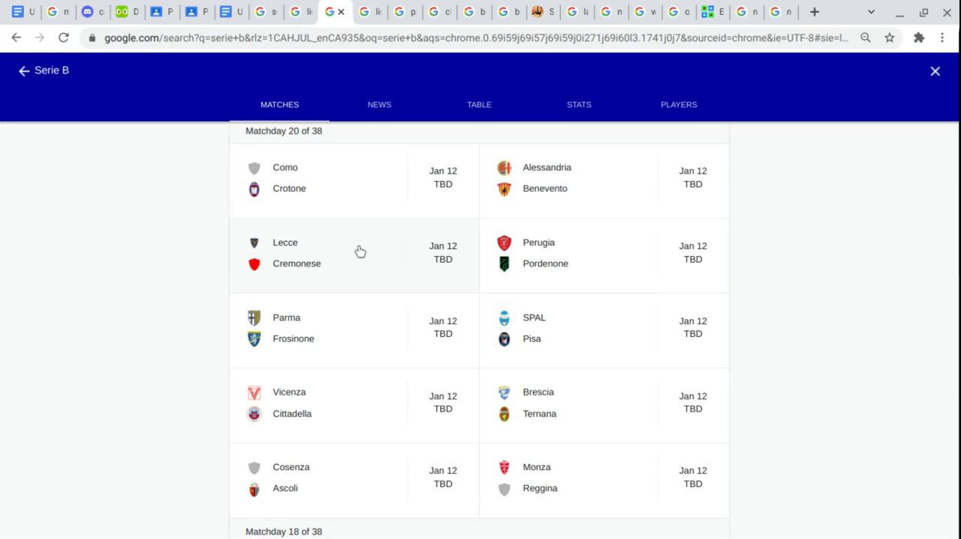
mouse_move(363, 273)
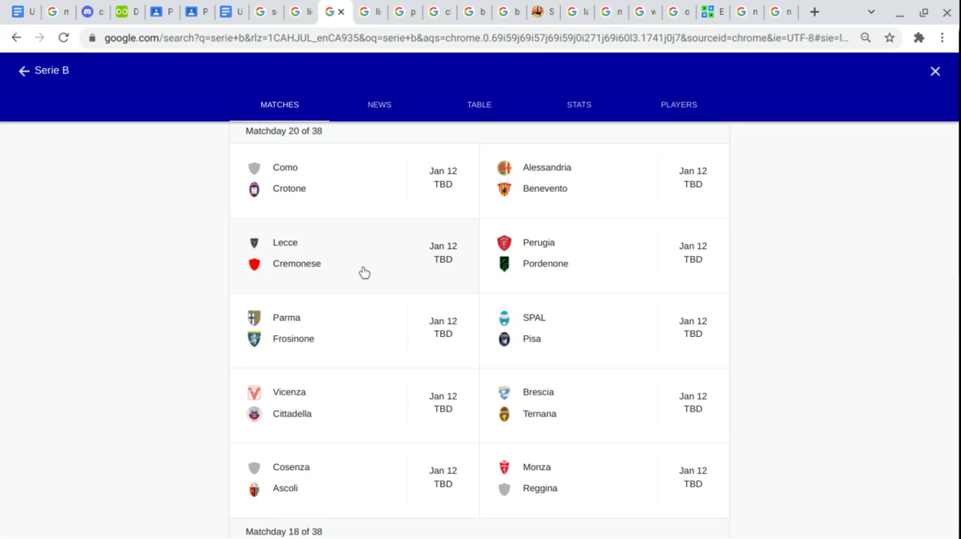
mouse_move(582, 247)
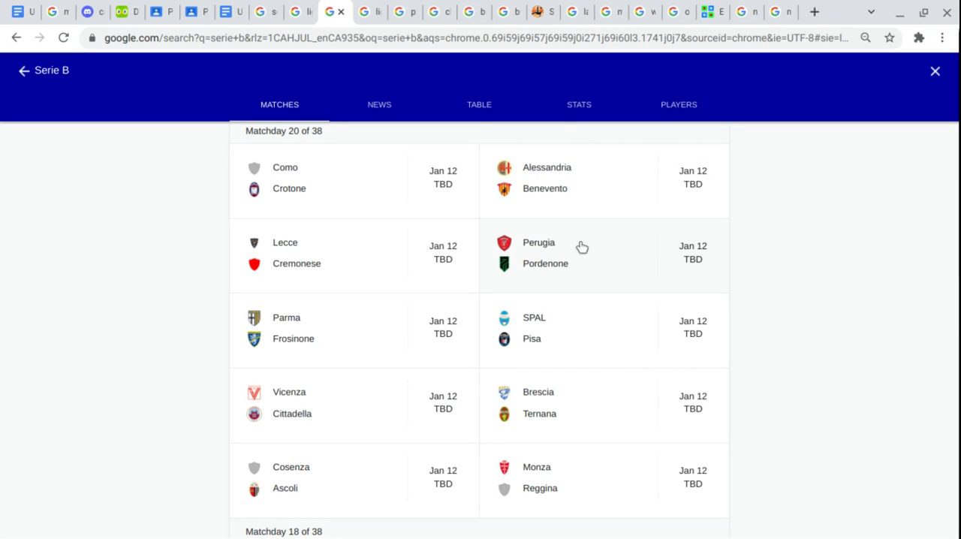
mouse_move(579, 267)
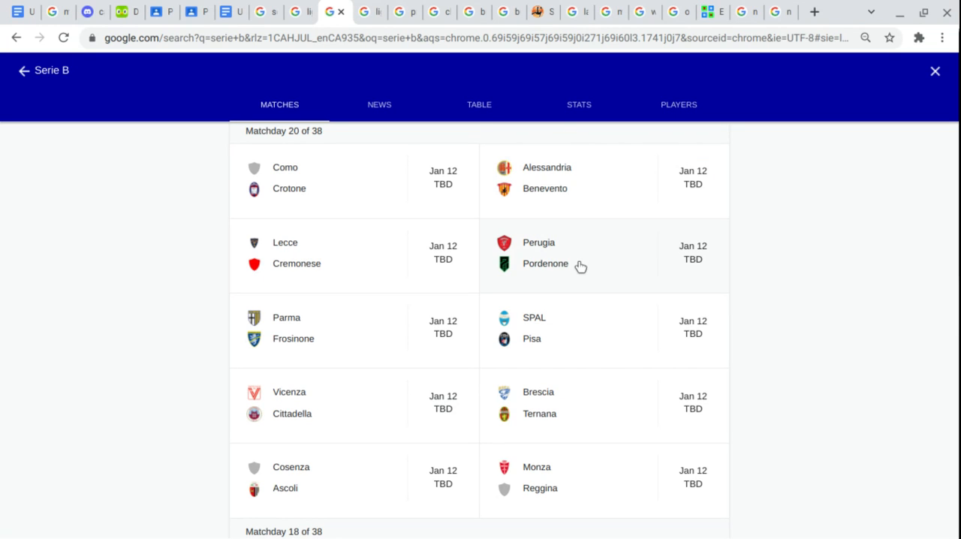
mouse_move(309, 329)
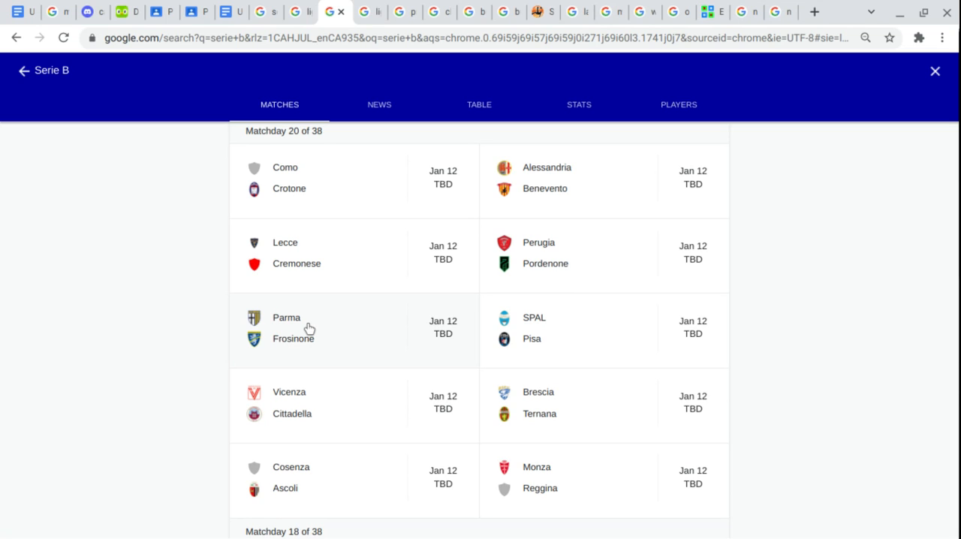
mouse_move(326, 349)
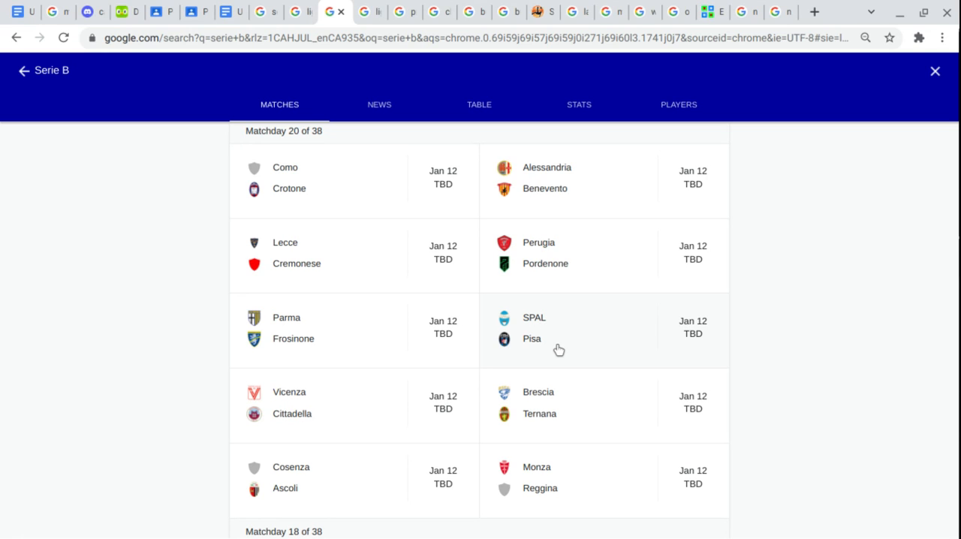
mouse_move(345, 403)
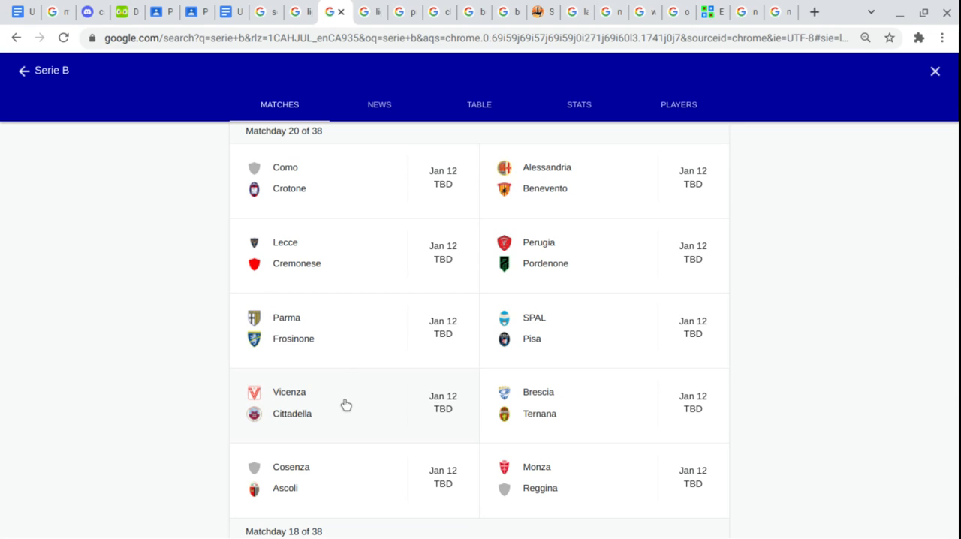
mouse_move(636, 392)
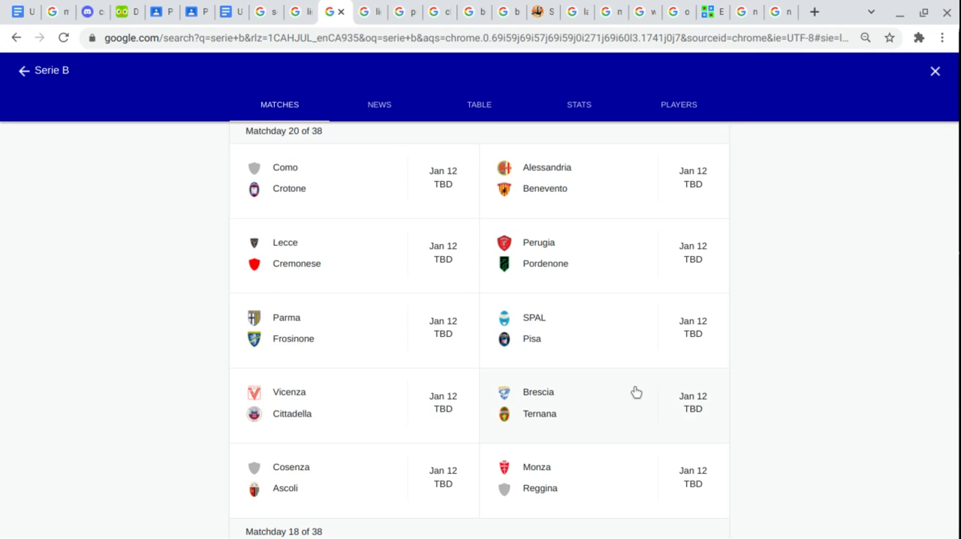
mouse_move(606, 405)
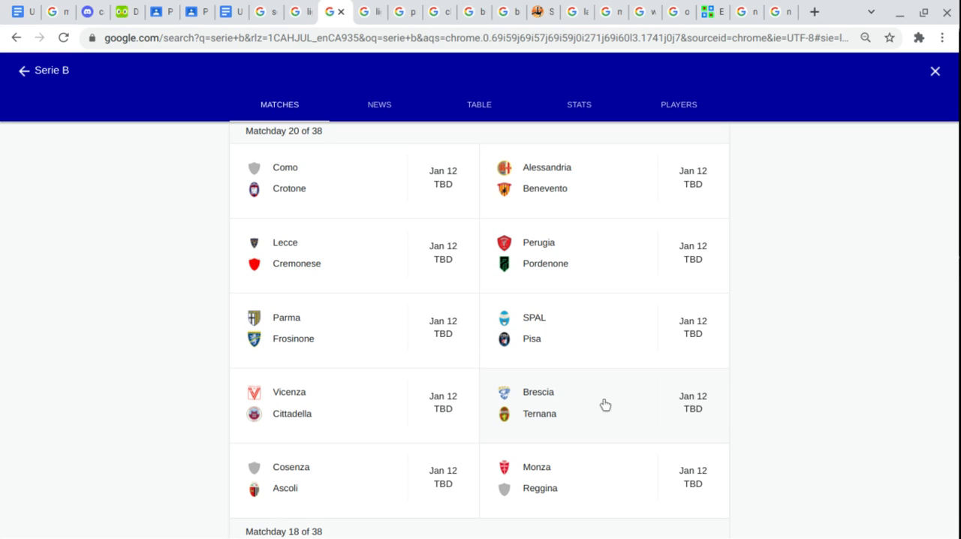
mouse_move(580, 417)
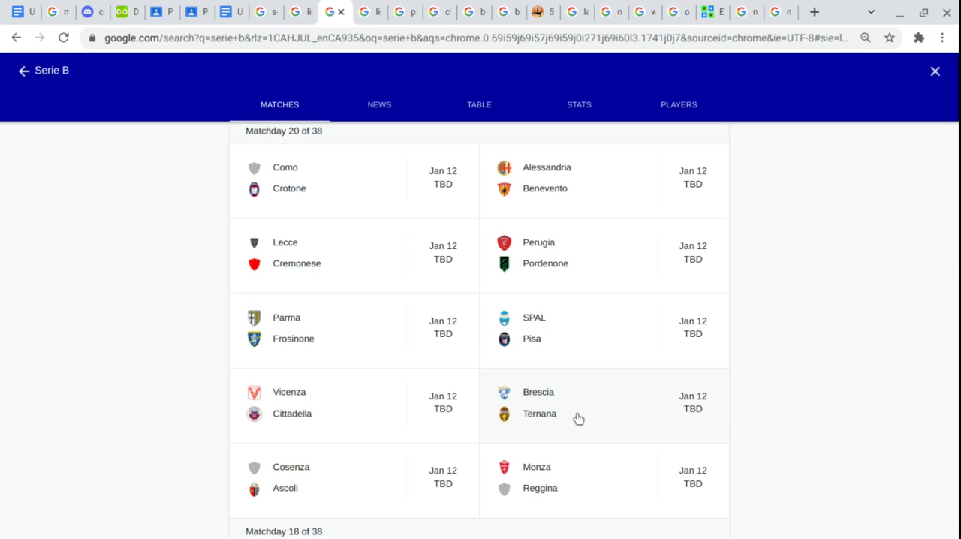
mouse_move(363, 471)
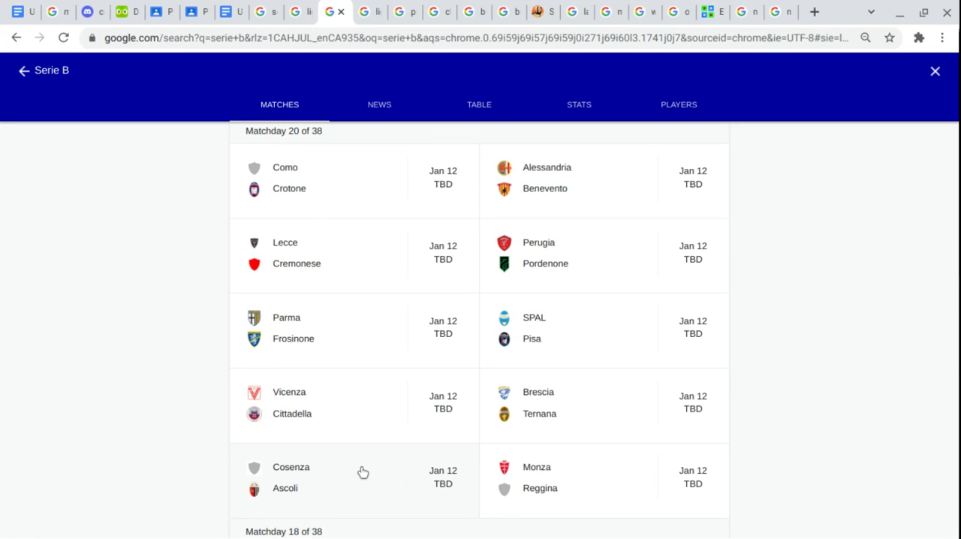
mouse_move(594, 465)
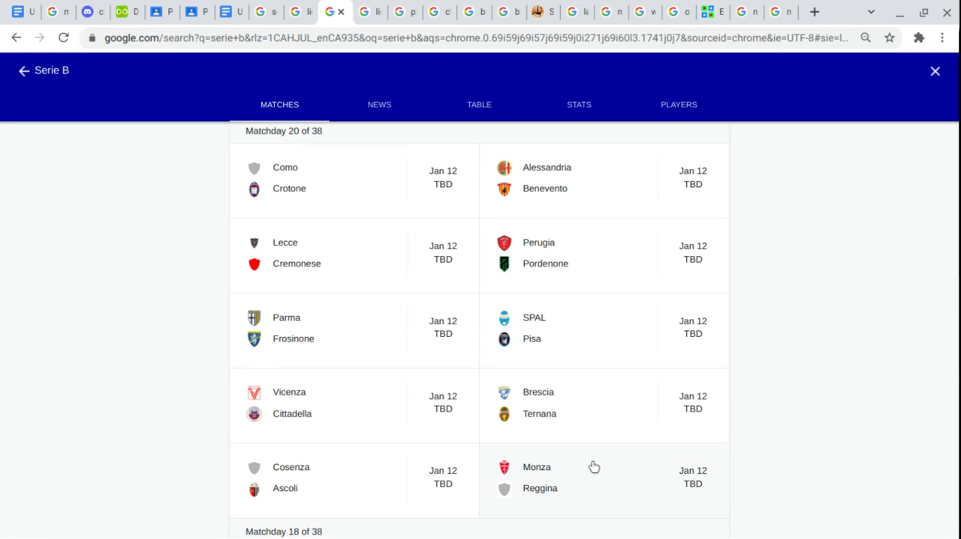
mouse_move(299, 9)
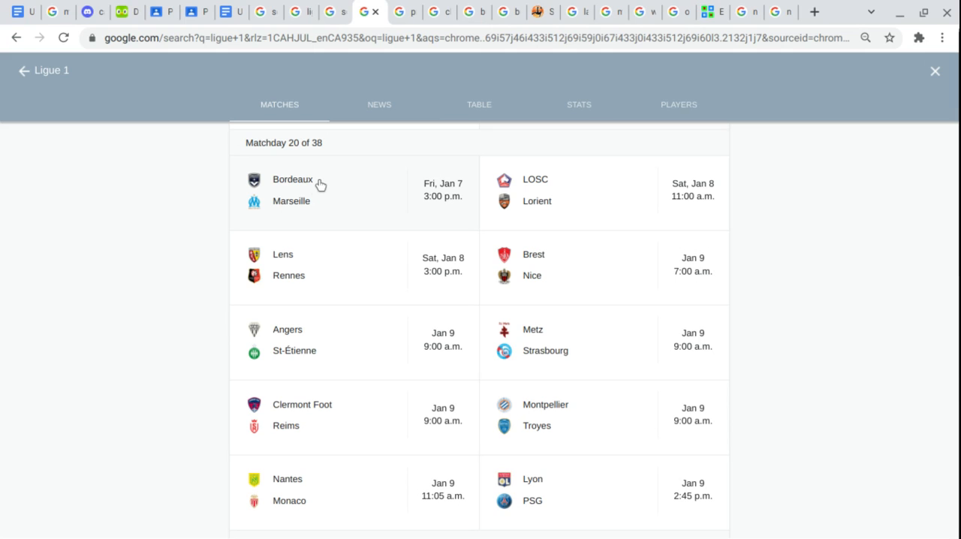
mouse_move(598, 156)
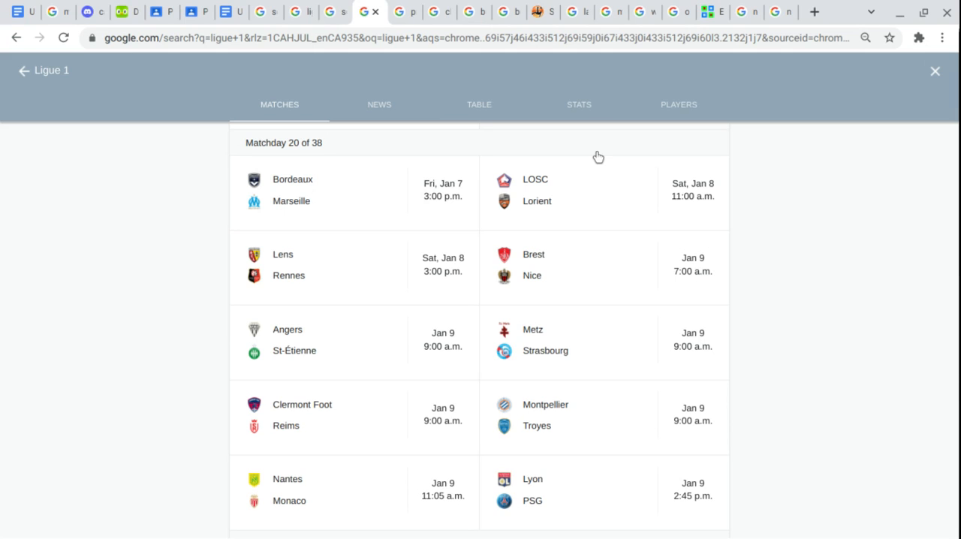
mouse_move(569, 207)
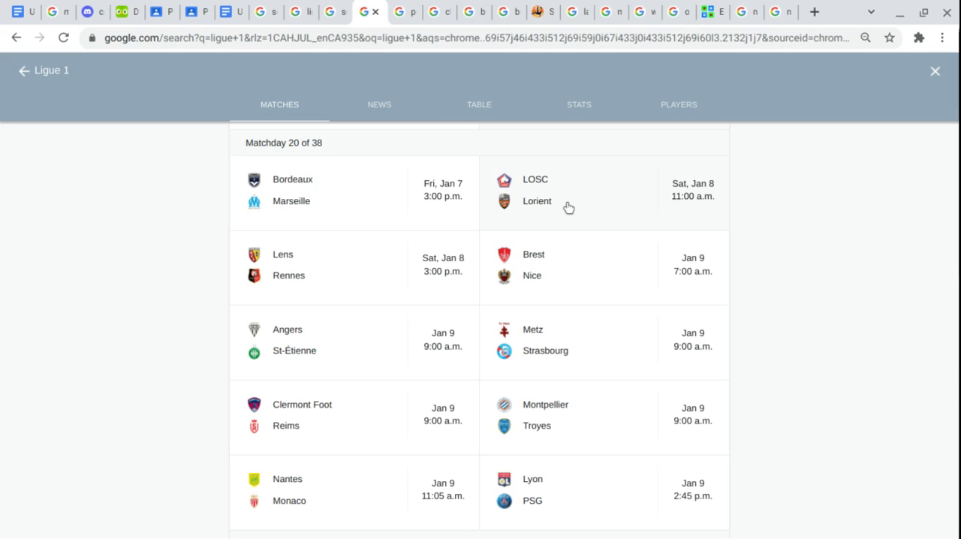
mouse_move(318, 258)
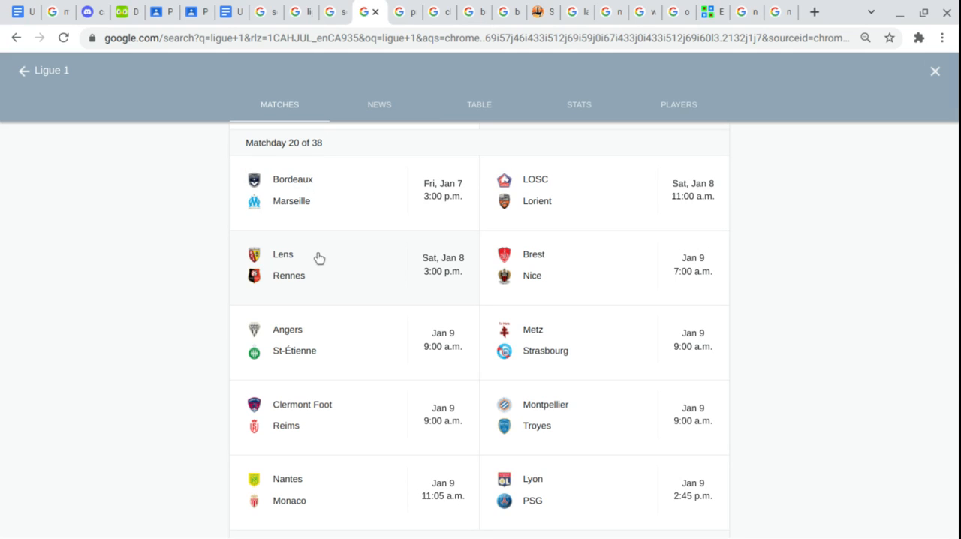
mouse_move(795, 273)
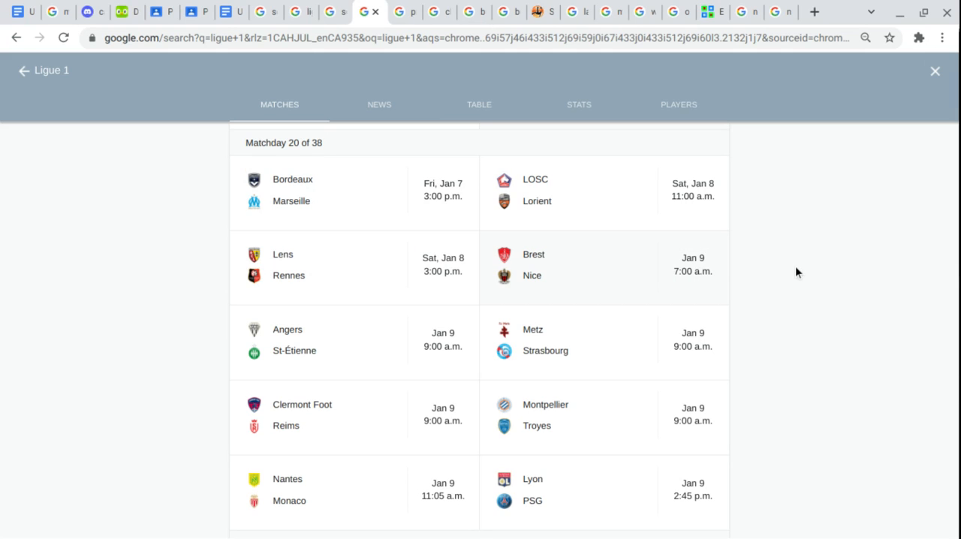
mouse_move(608, 261)
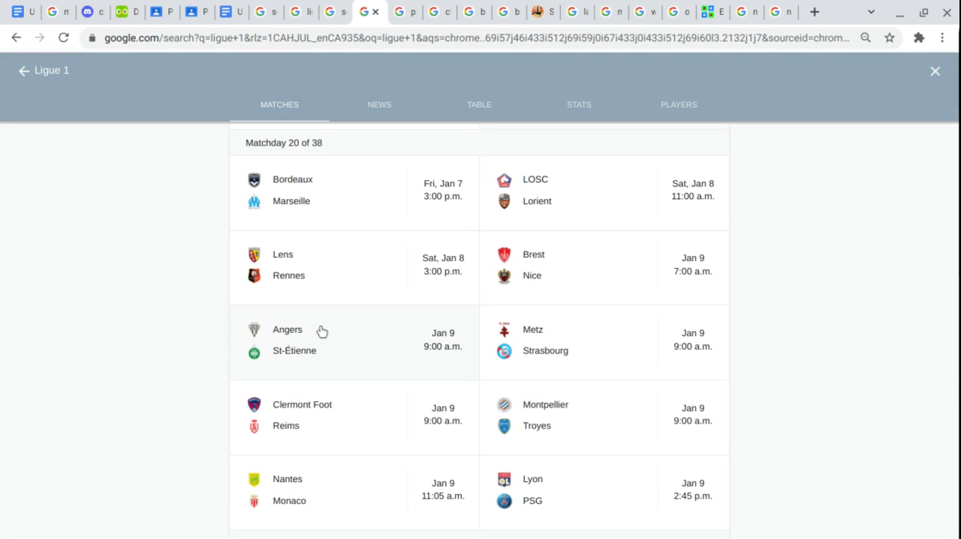
mouse_move(333, 360)
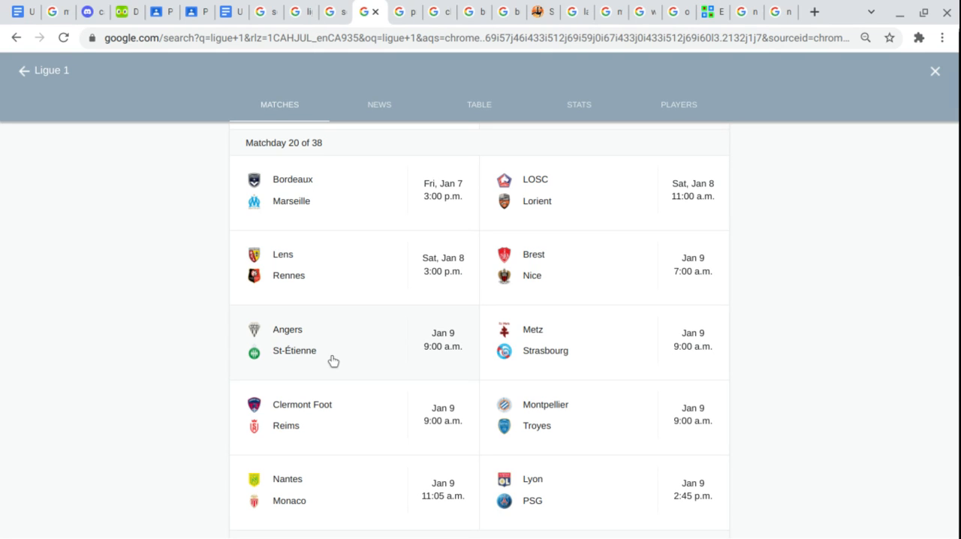
mouse_move(611, 340)
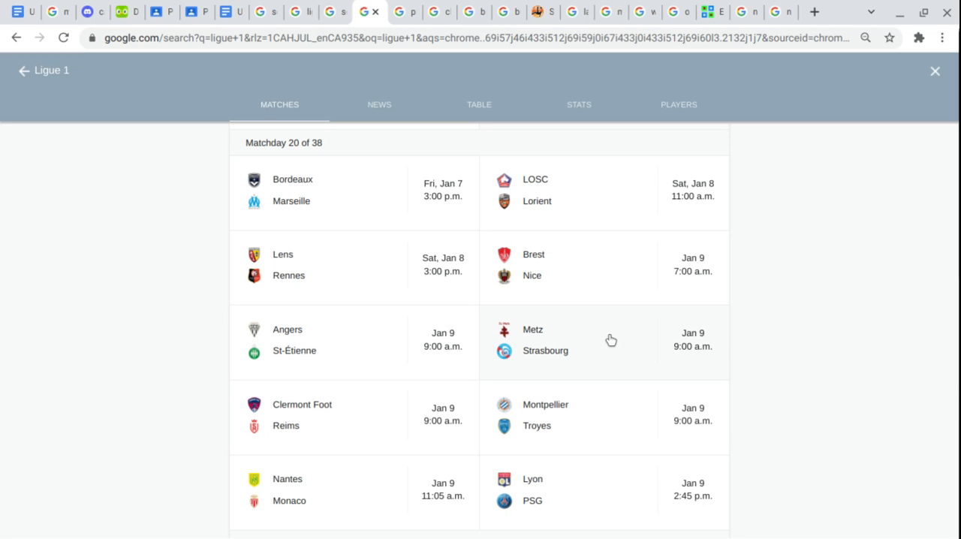
mouse_move(589, 360)
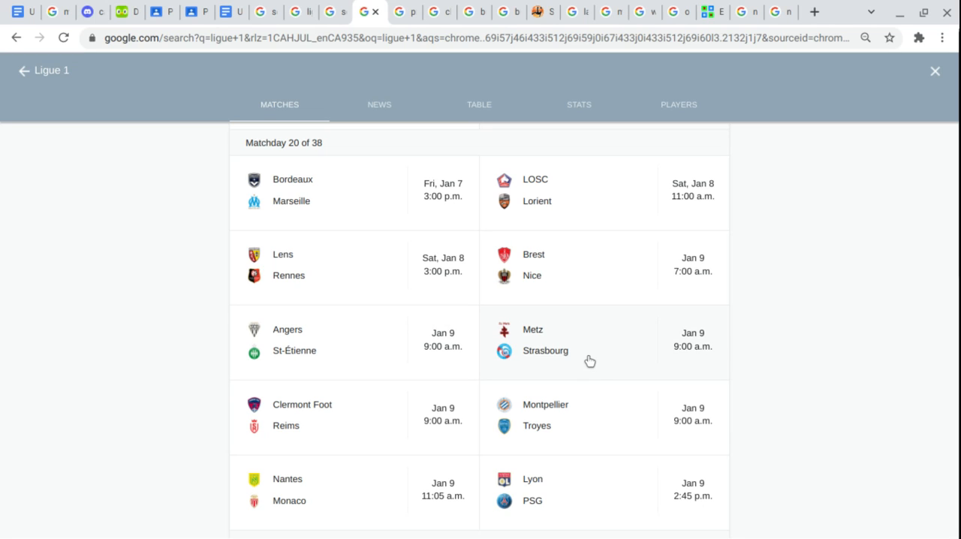
mouse_move(366, 415)
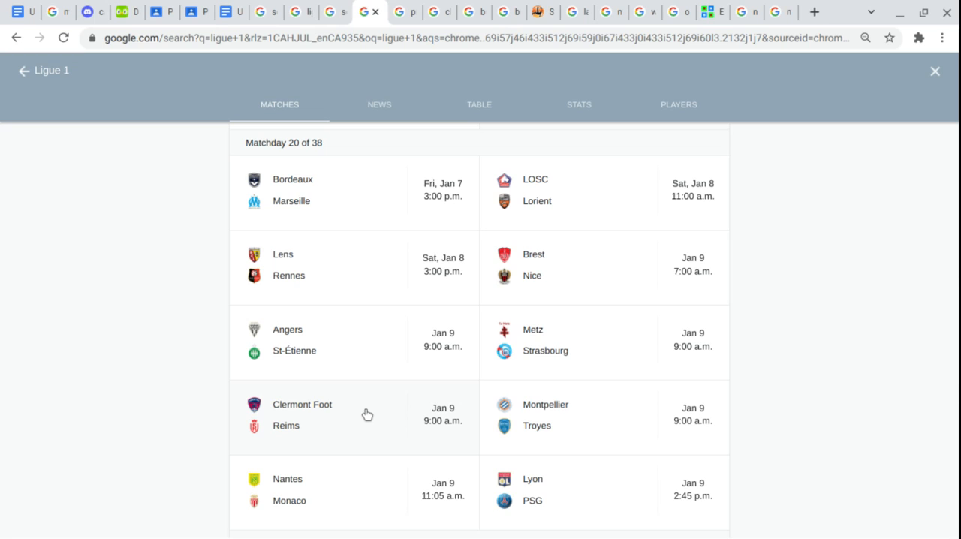
mouse_move(318, 432)
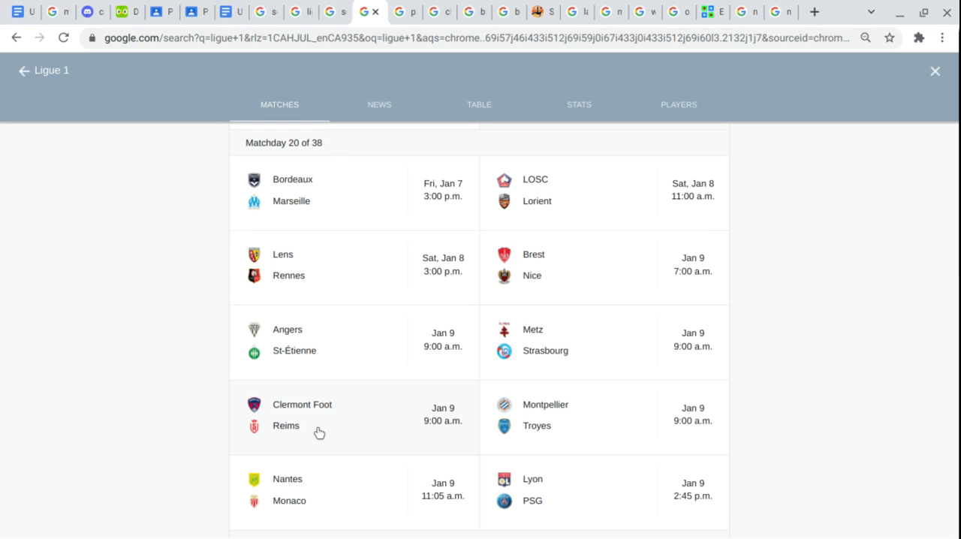
mouse_move(608, 399)
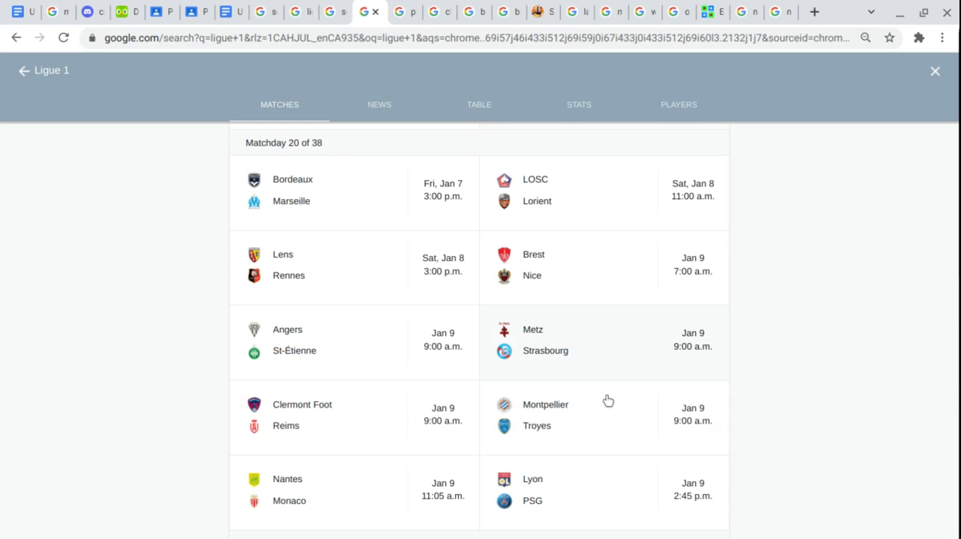
mouse_move(563, 439)
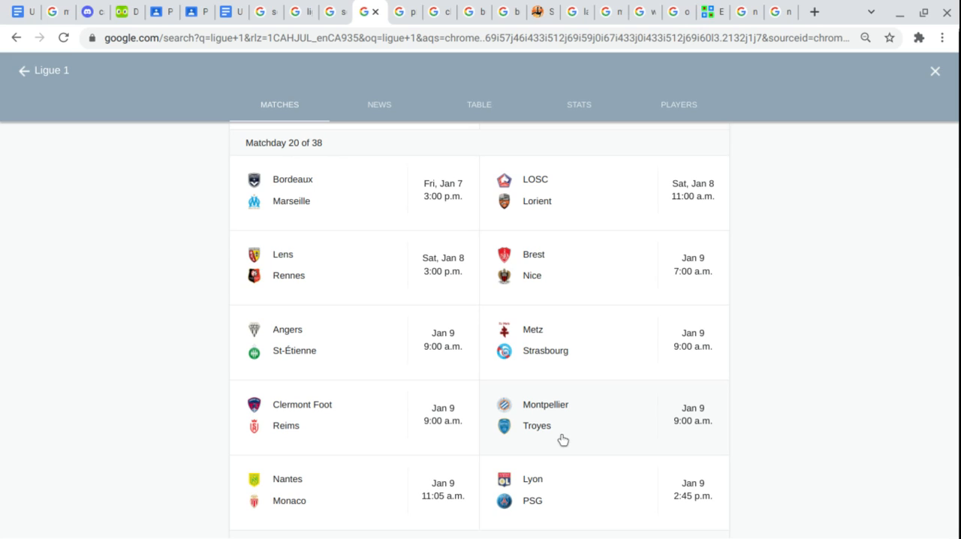
mouse_move(353, 483)
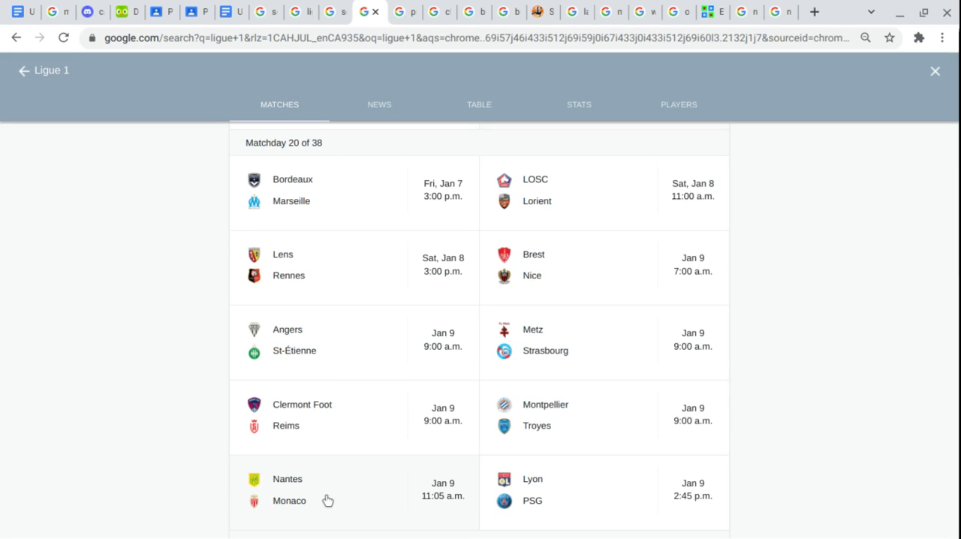
mouse_move(586, 460)
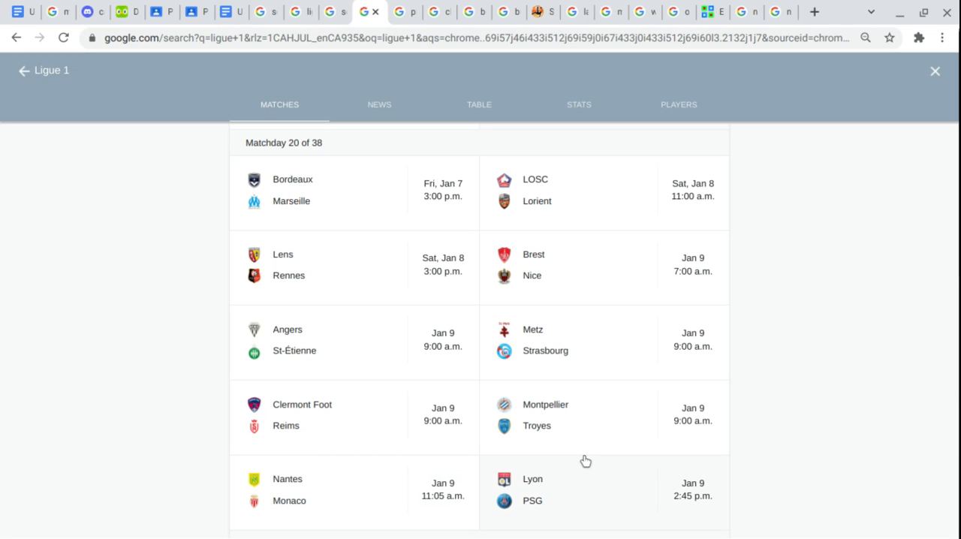
mouse_move(568, 503)
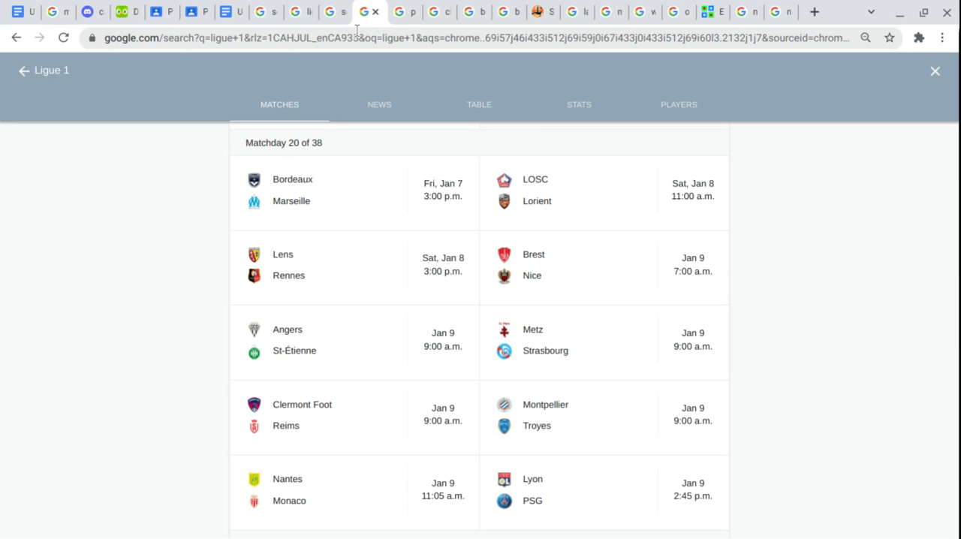
Switch to the browser tab with the Premier League search results.
click(405, 12)
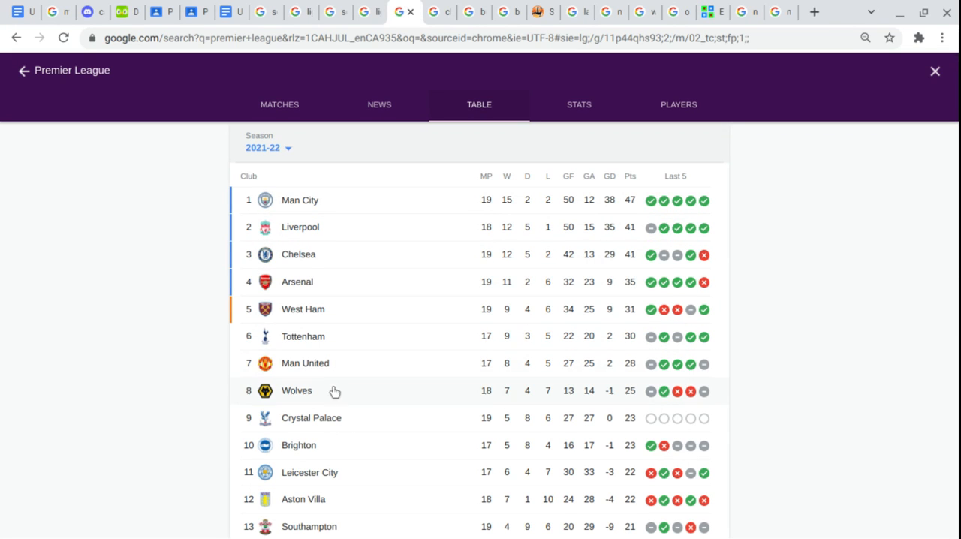
mouse_move(348, 507)
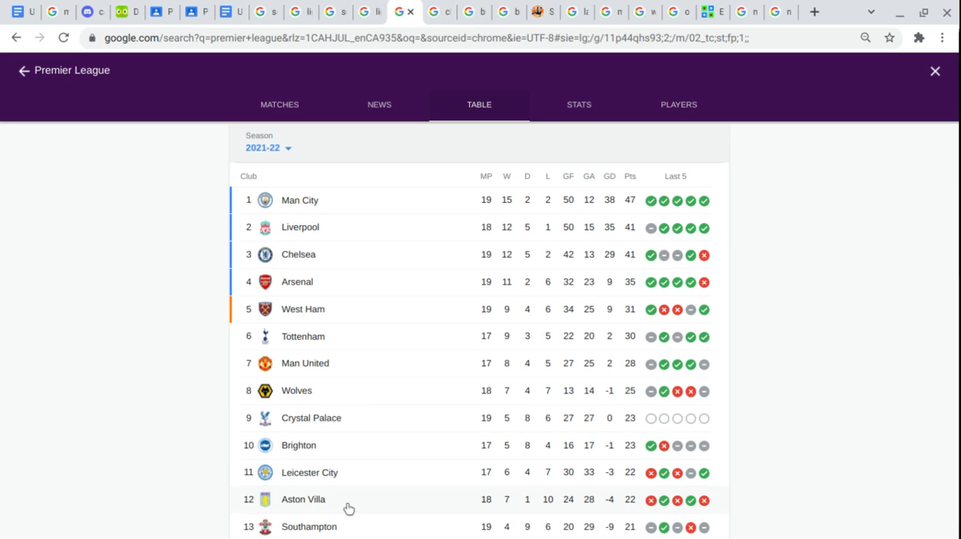
Scroll the Premier League table from Man City at the top down to Norwich City.
scroll(down, 3)
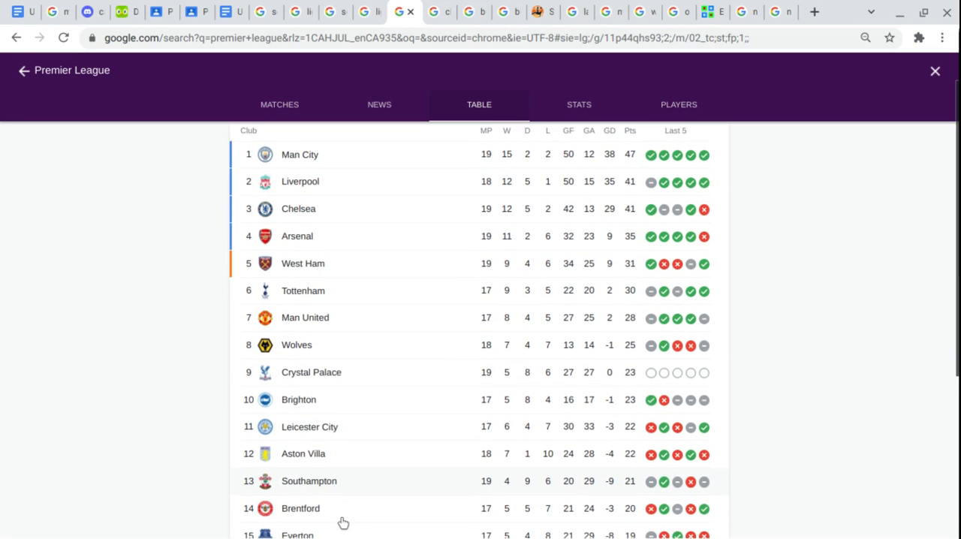
scroll(down, 3)
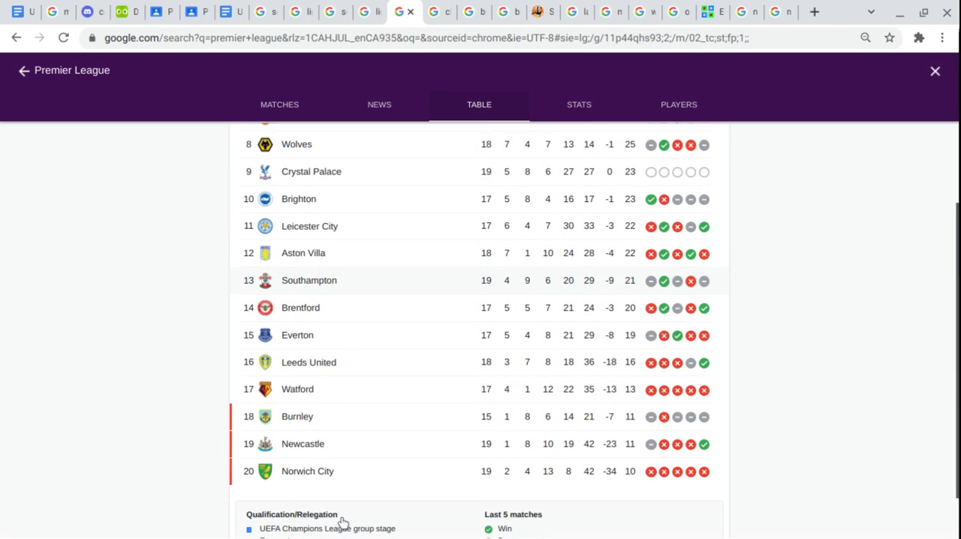
scroll(down, 3)
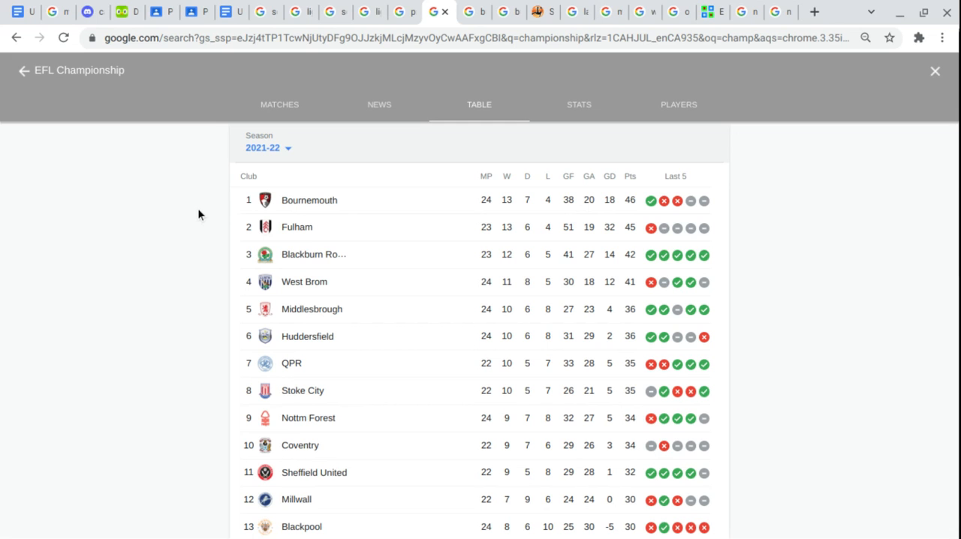
Scroll the EFL Championship table from Bournemouth down to Derby County in 24th.
scroll(down, 3)
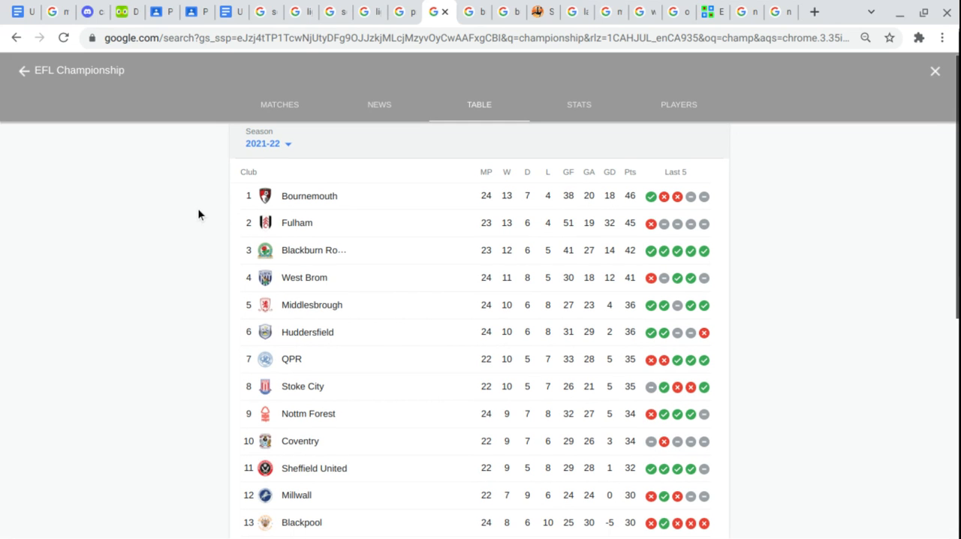
scroll(down, 3)
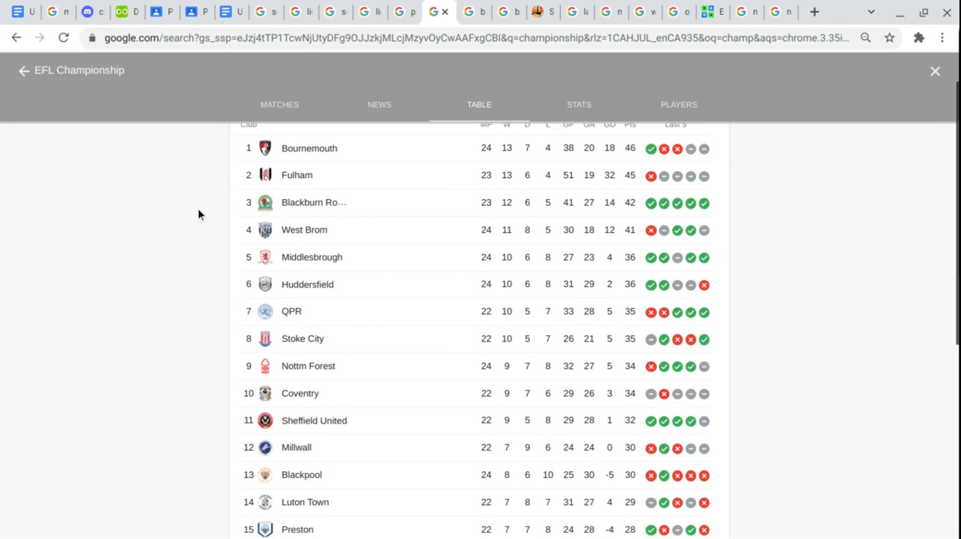
scroll(down, 3)
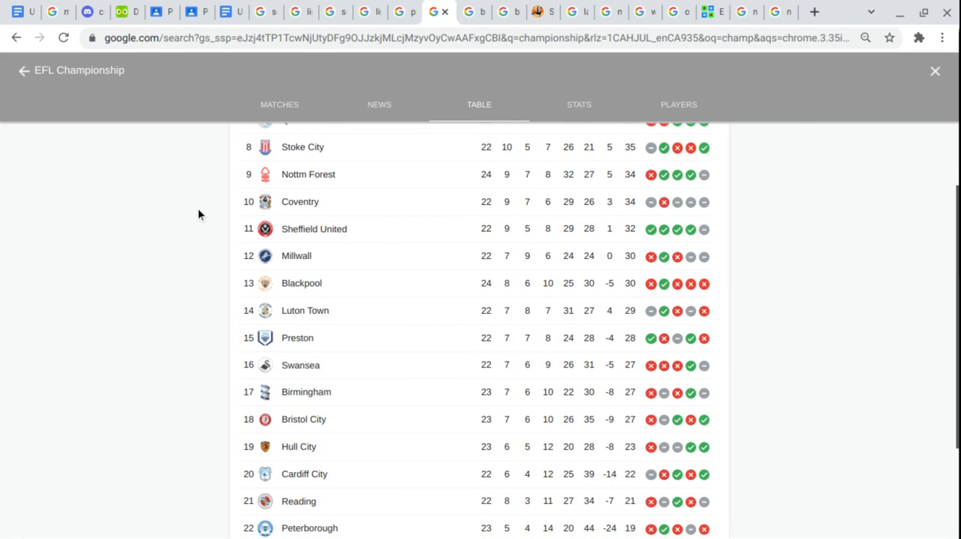
scroll(down, 3)
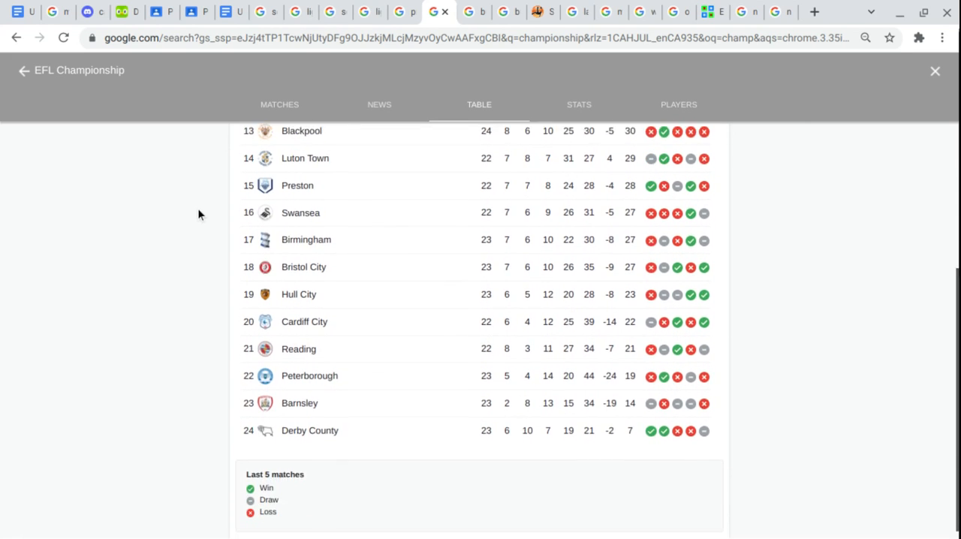
scroll(down, 3)
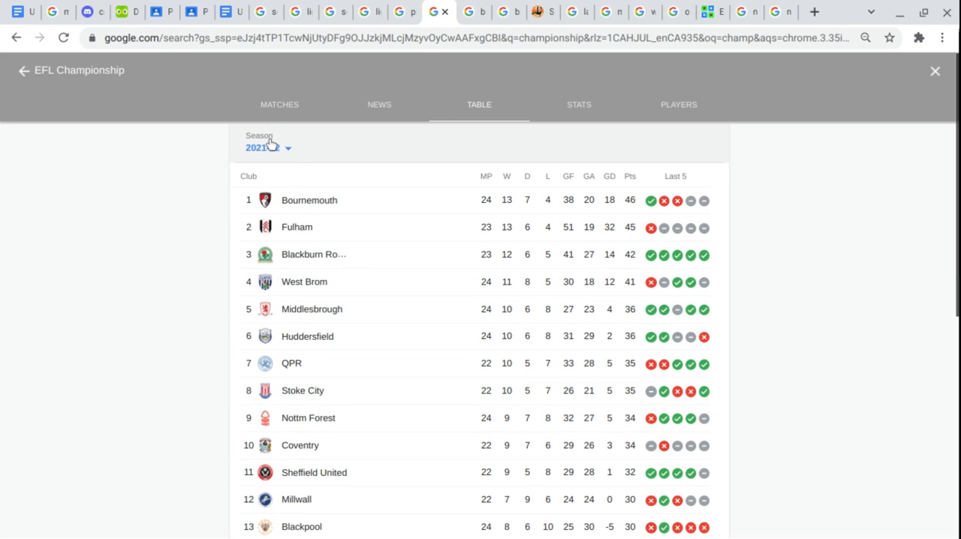
Switch the EFL Championship table to the 2020-21 season via the Season dropdown.
click(263, 147)
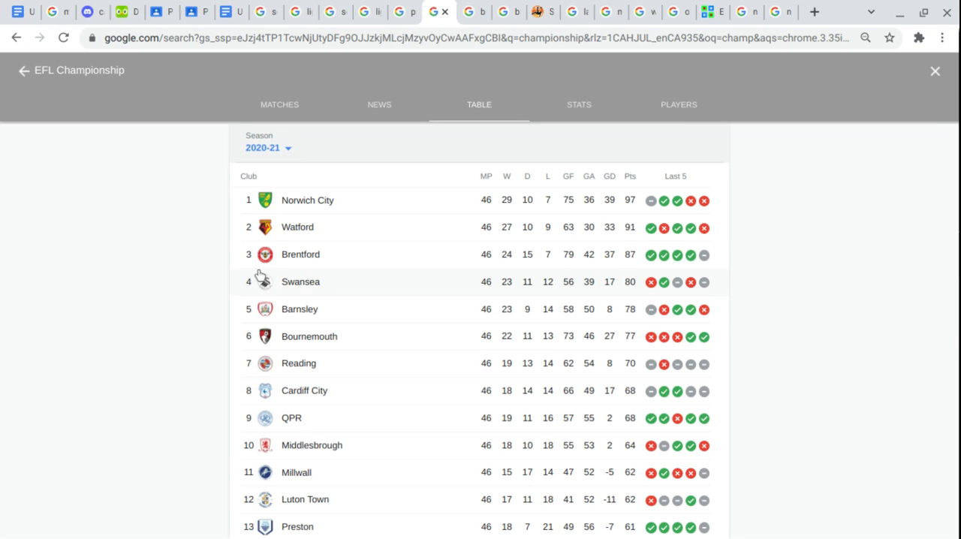
mouse_move(268, 322)
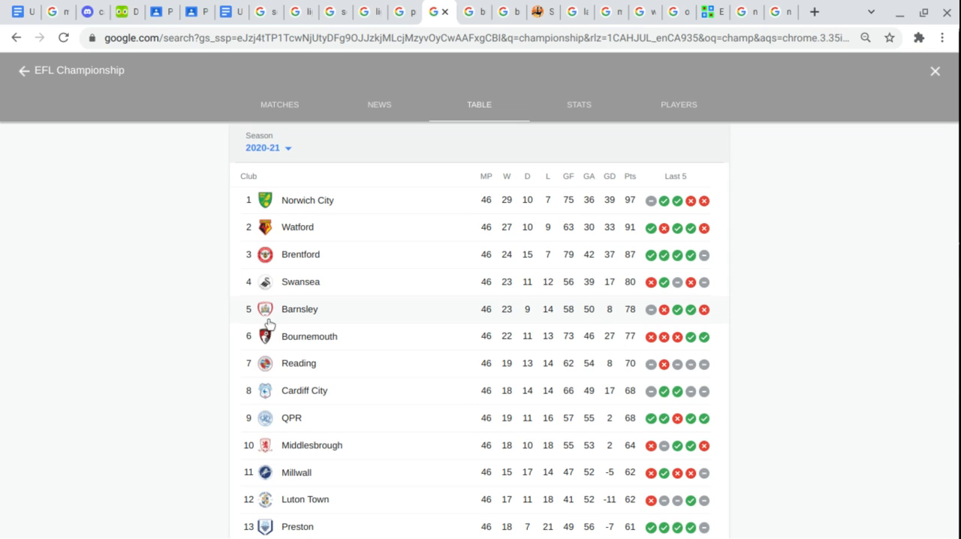
click(267, 147)
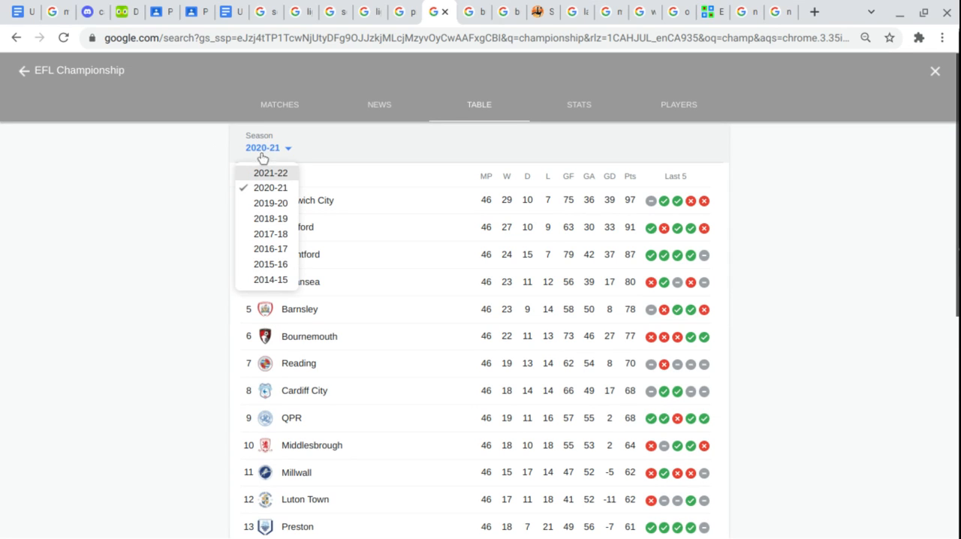
click(271, 172)
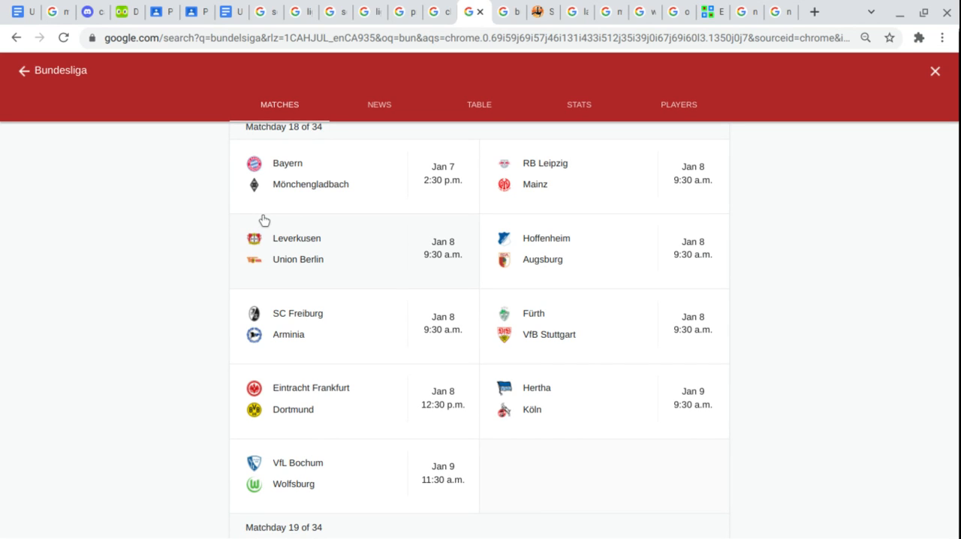
mouse_move(333, 150)
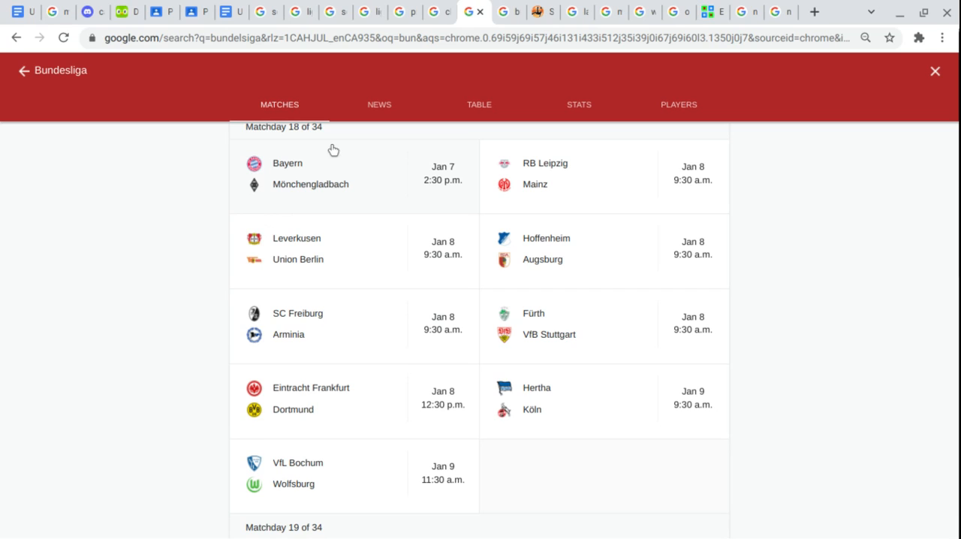
mouse_move(333, 160)
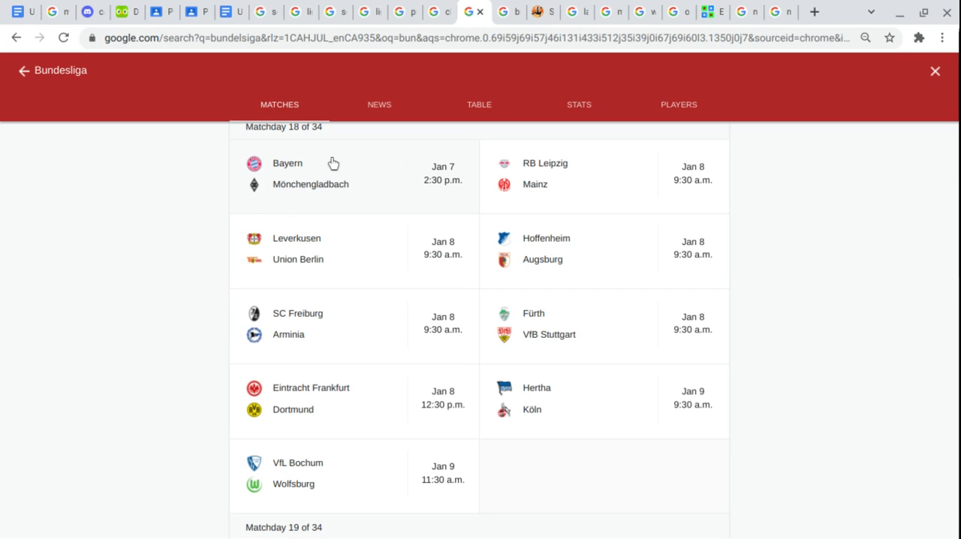
mouse_move(357, 188)
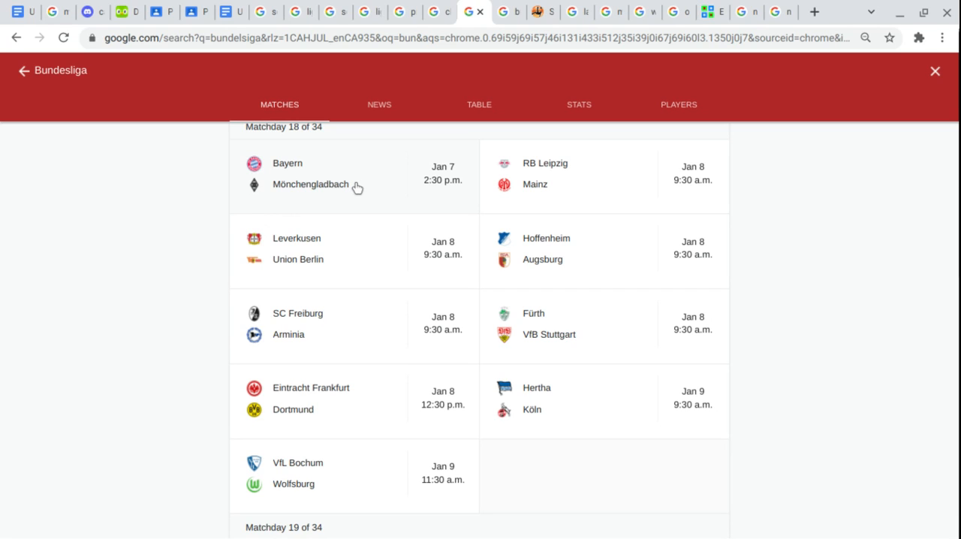
mouse_move(602, 165)
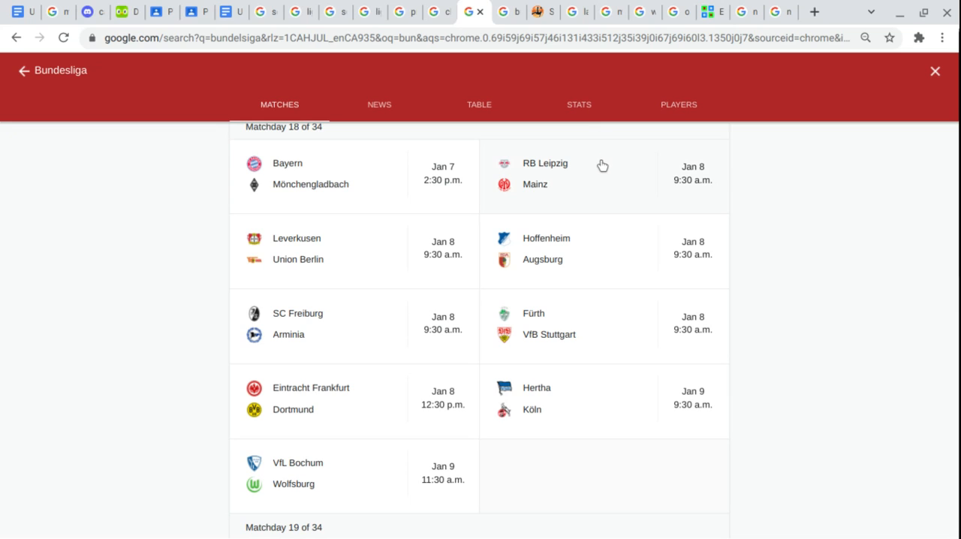
mouse_move(553, 192)
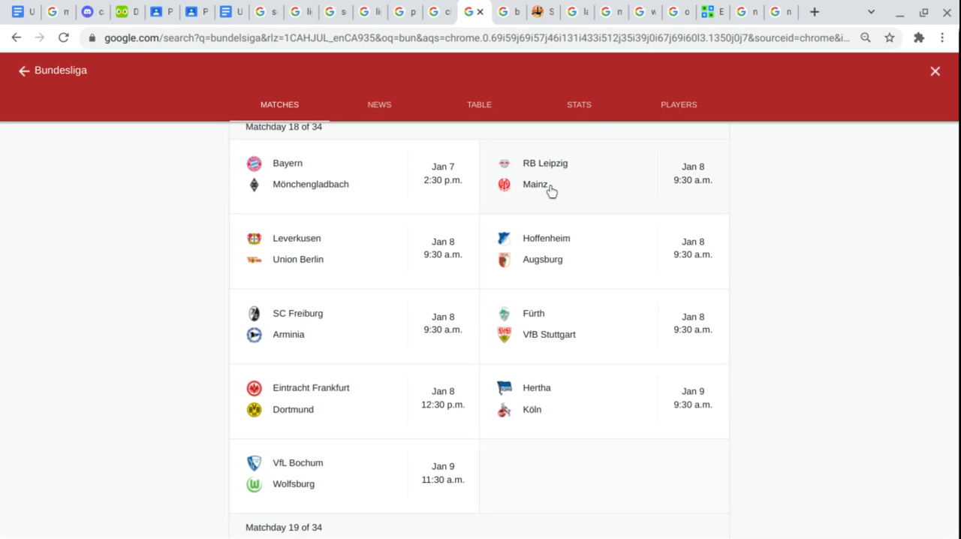
mouse_move(367, 243)
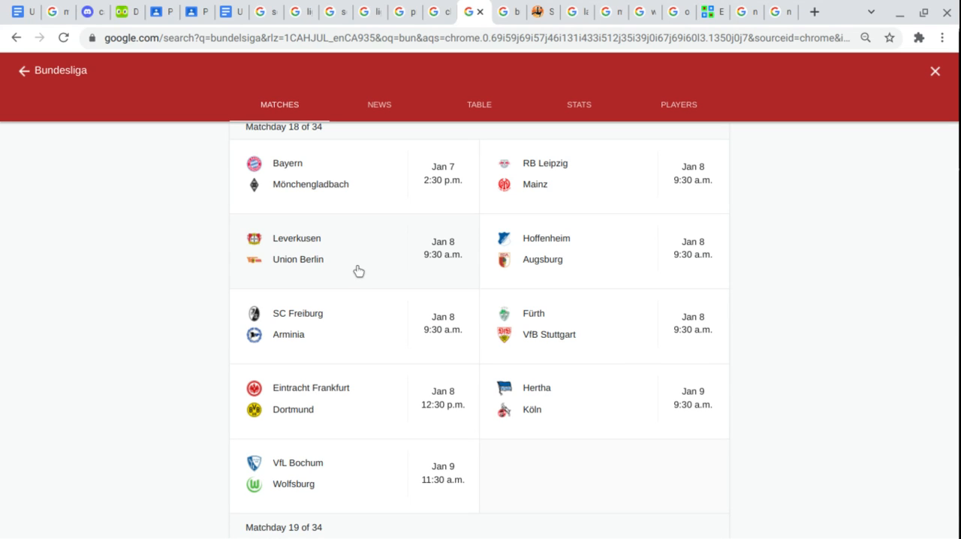
mouse_move(602, 244)
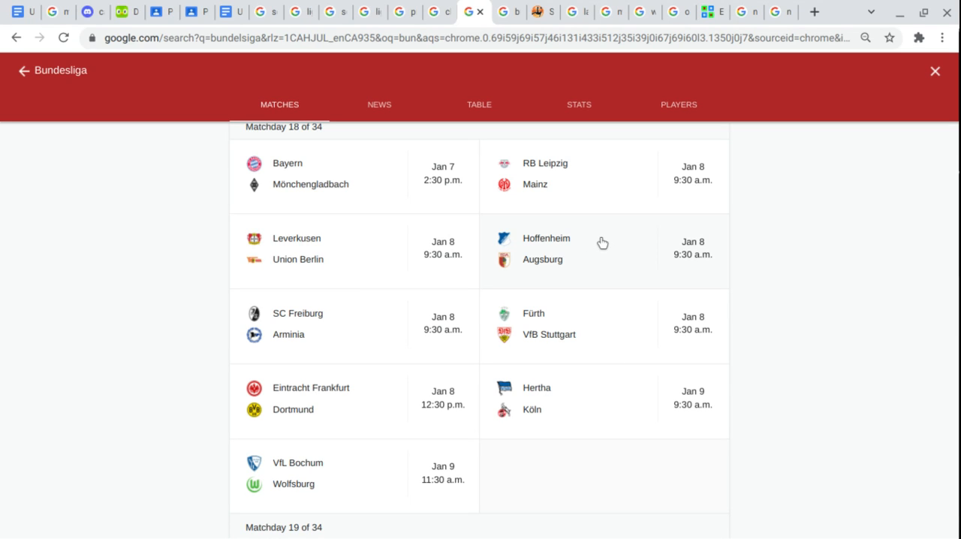
mouse_move(567, 273)
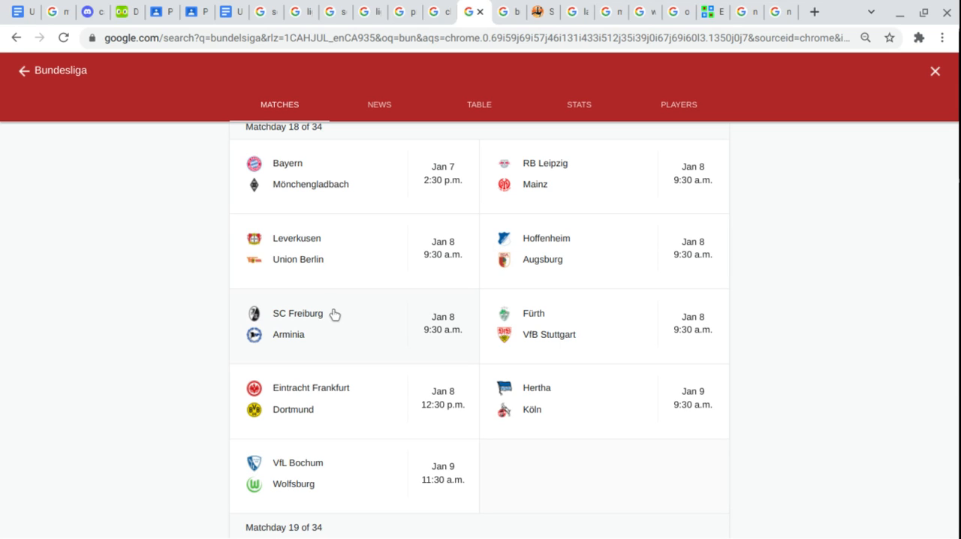
mouse_move(312, 341)
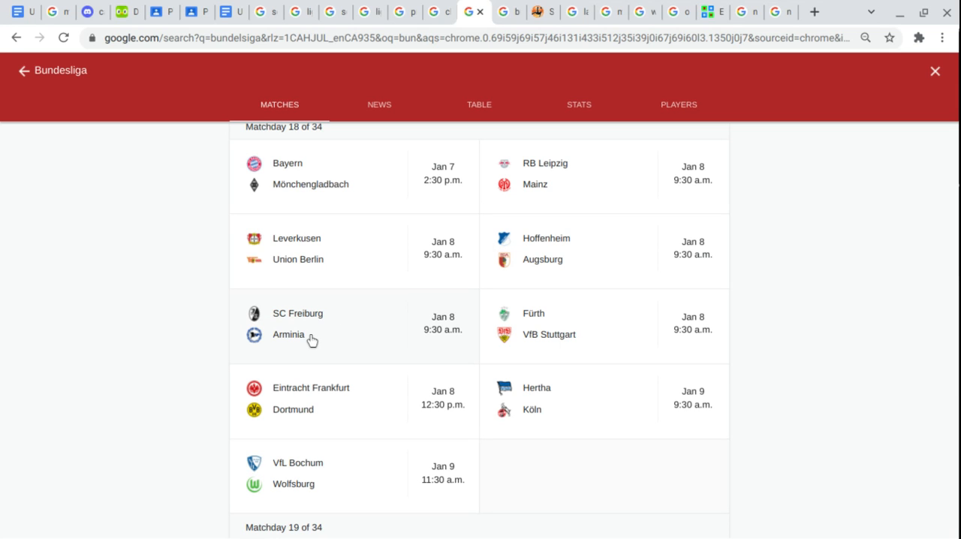
mouse_move(609, 323)
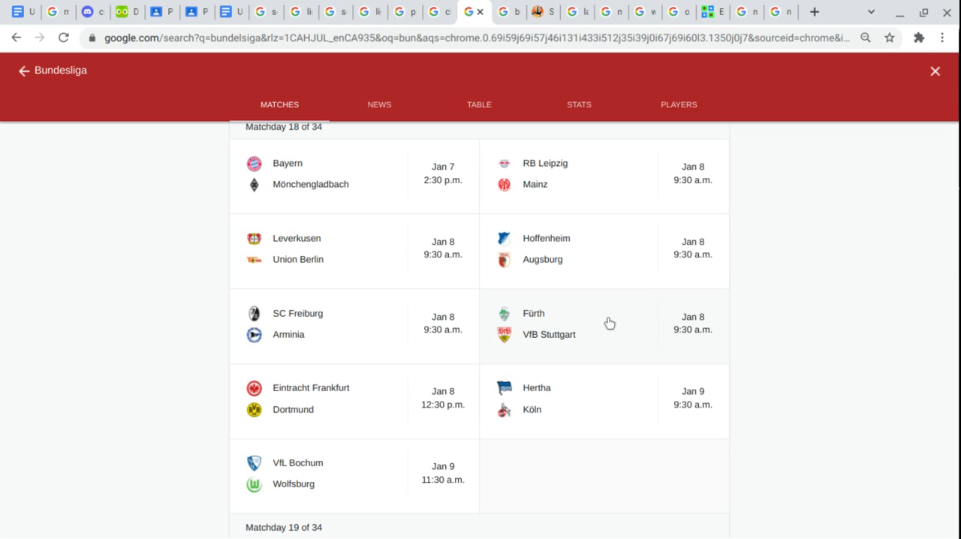
mouse_move(606, 342)
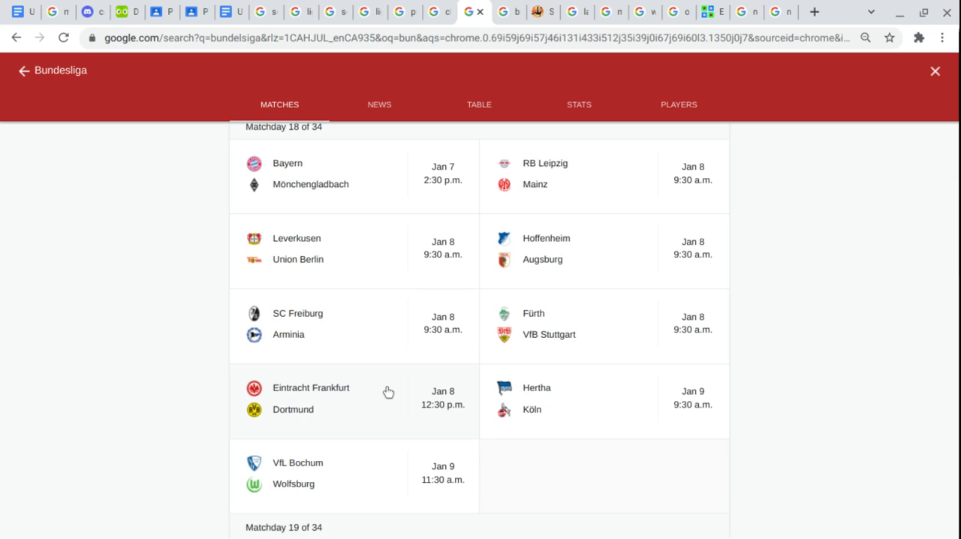
mouse_move(330, 423)
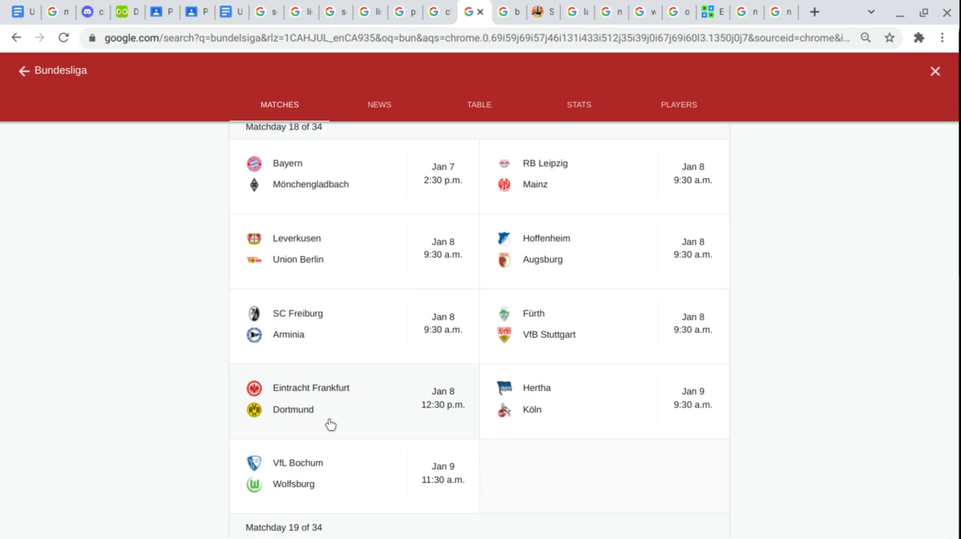
mouse_move(594, 393)
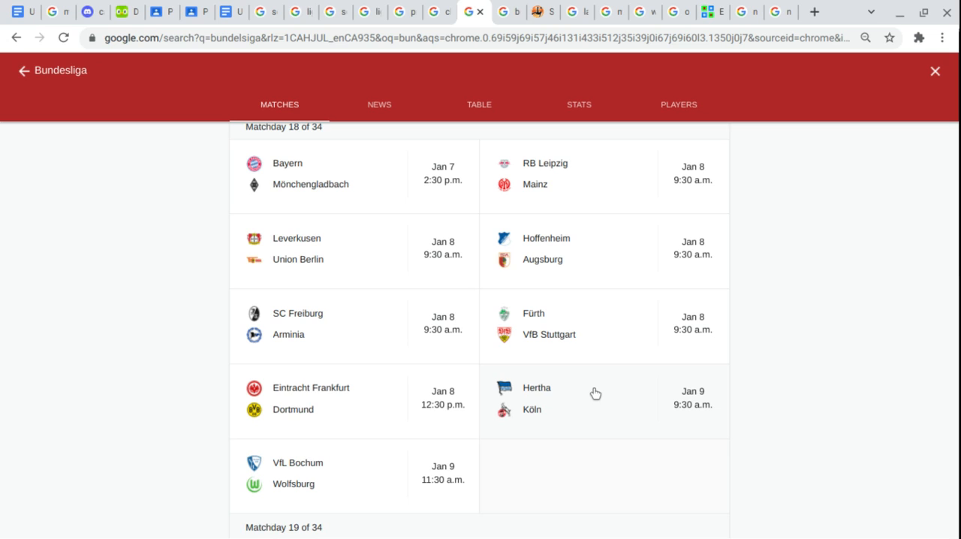
mouse_move(518, 444)
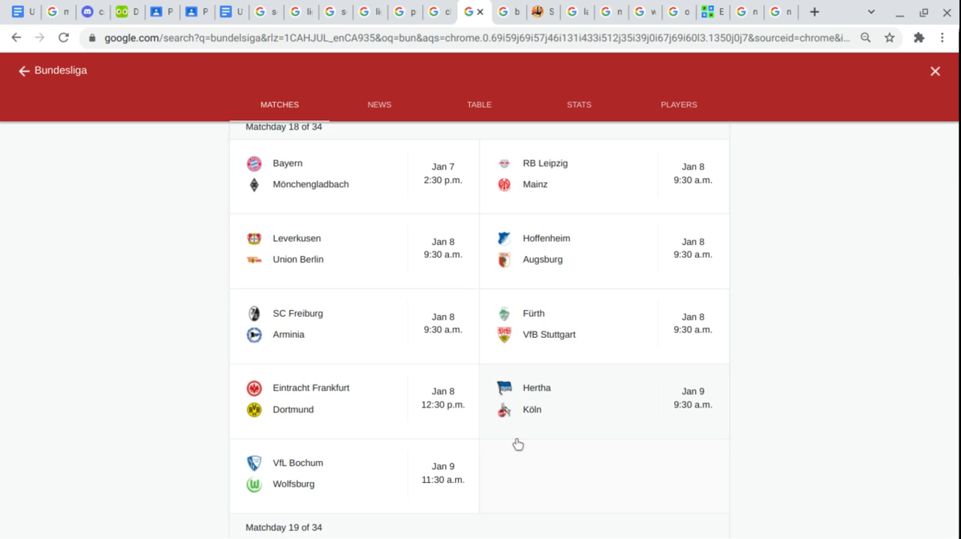
mouse_move(354, 474)
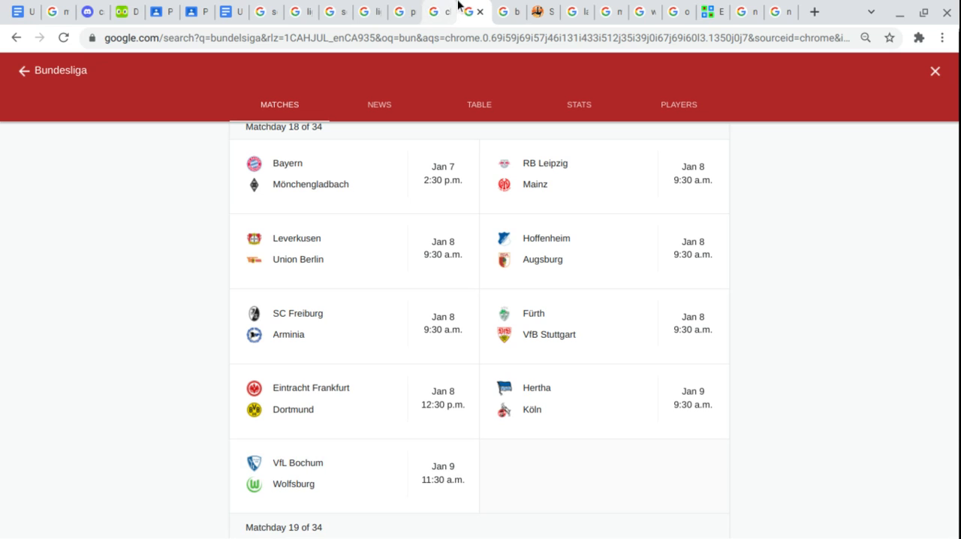
Return to the Bundesliga table tab and show a completed 34-match season's standings.
click(478, 105)
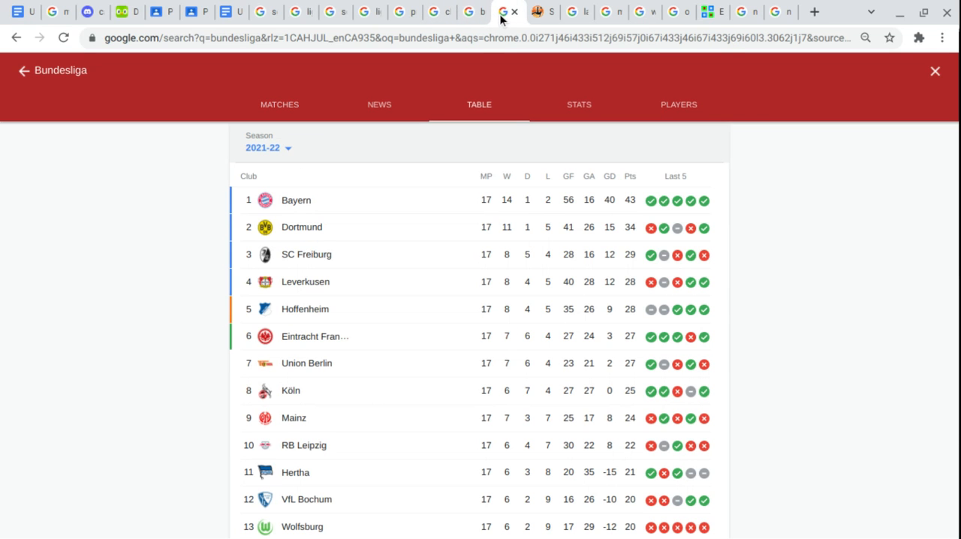
mouse_move(492, 18)
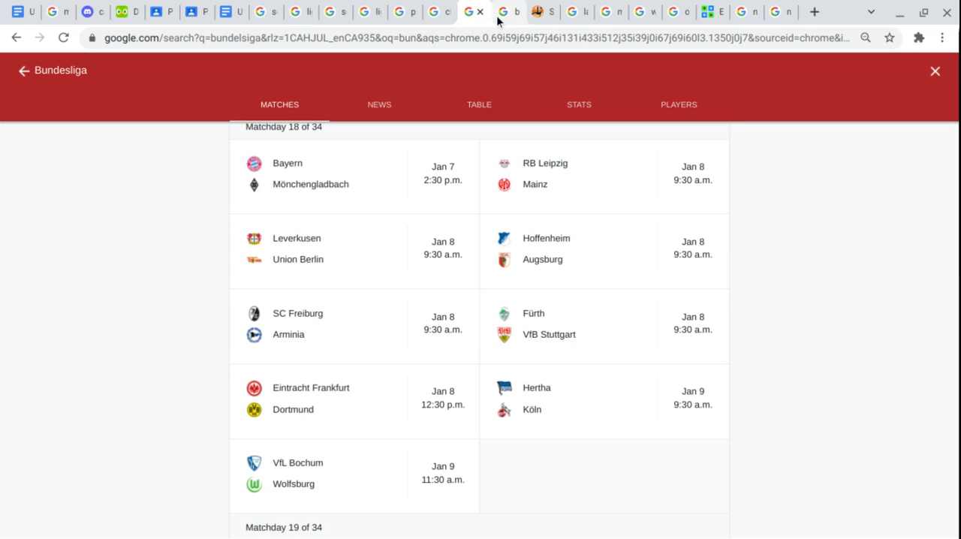
click(477, 105)
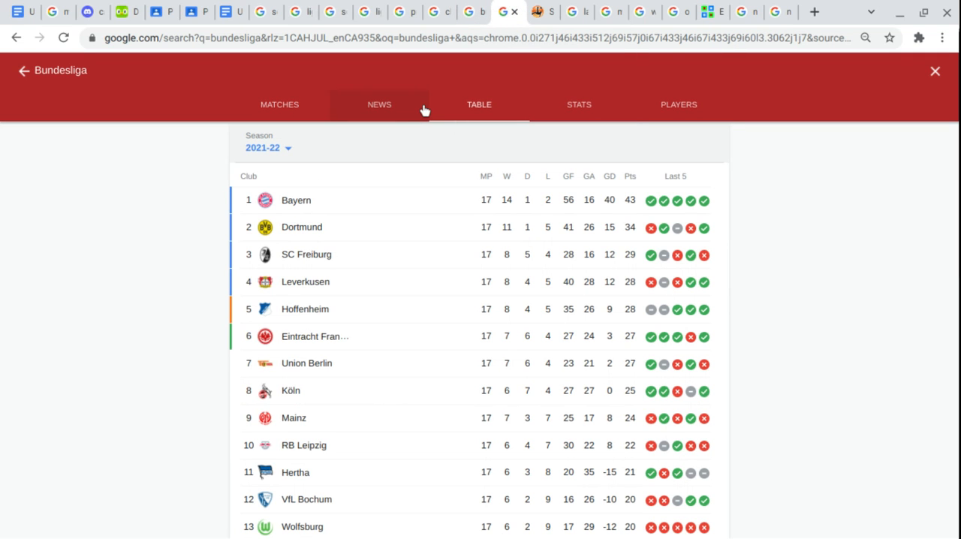
click(267, 147)
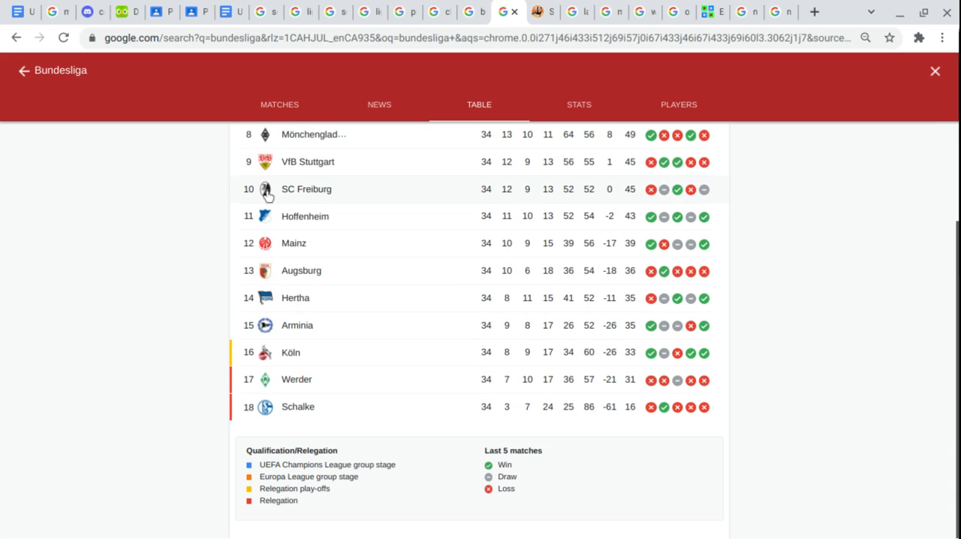
Open Schalke vs Holstein Kiel and scroll its 2. Bundesliga standings down to Ingolstadt in 18th.
click(292, 105)
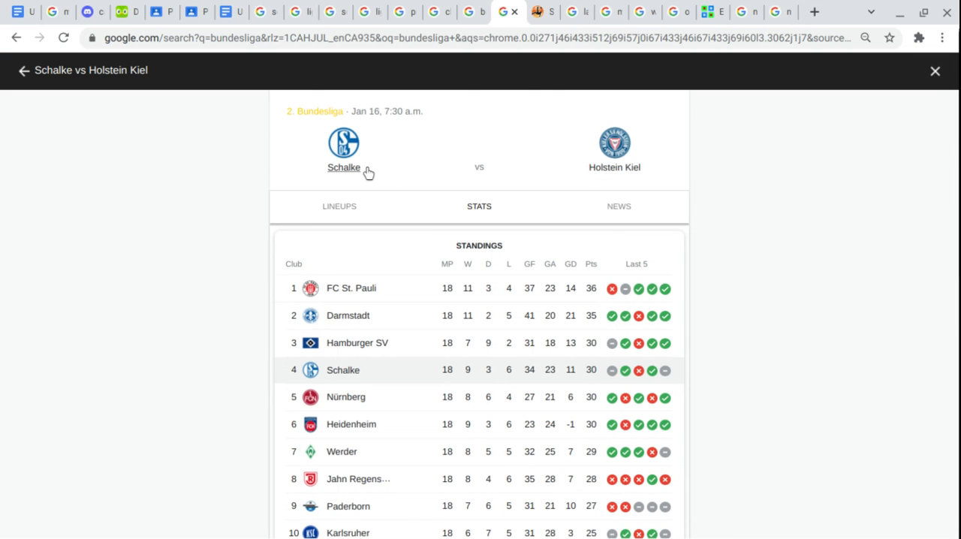
scroll(down, 3)
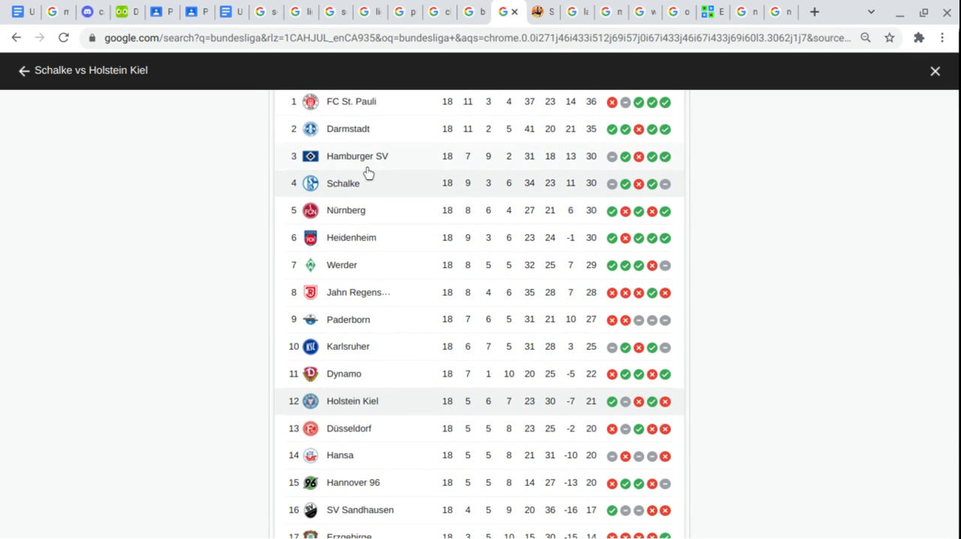
scroll(down, 3)
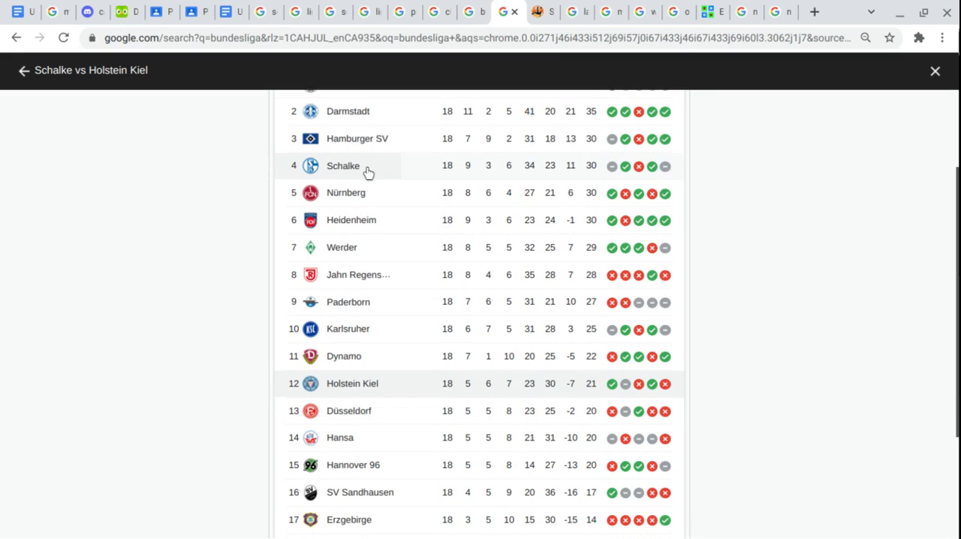
scroll(down, 3)
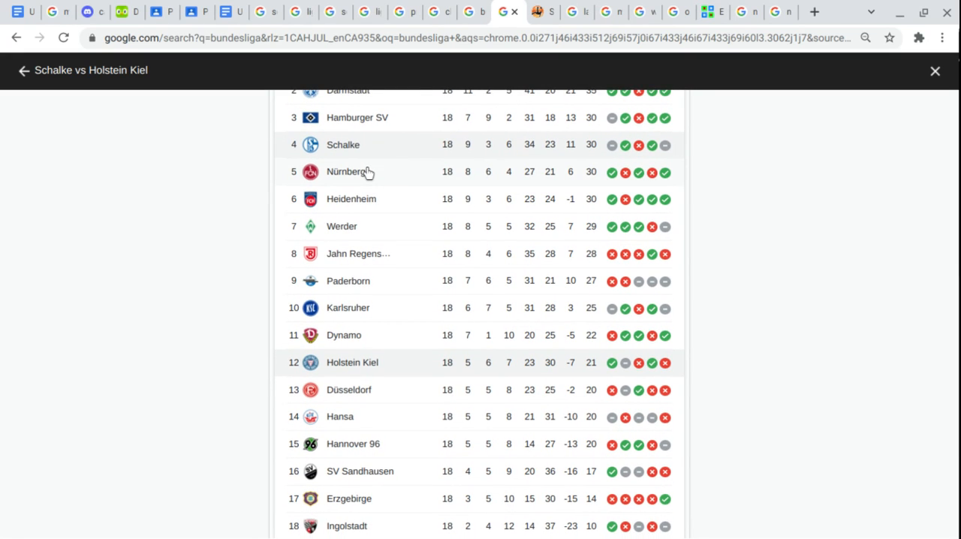
mouse_move(252, 183)
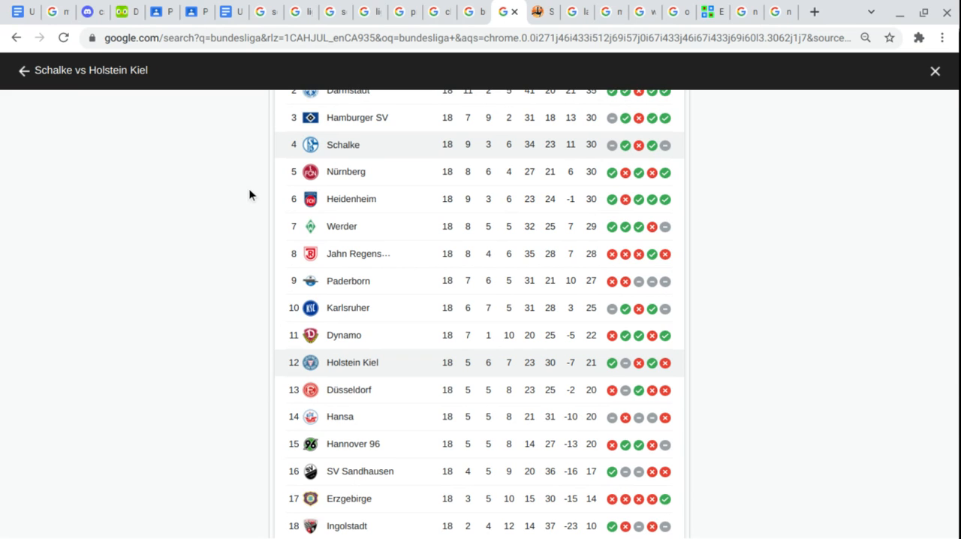
Switch to the LaLiga results tab and scroll through its matches.
click(564, 12)
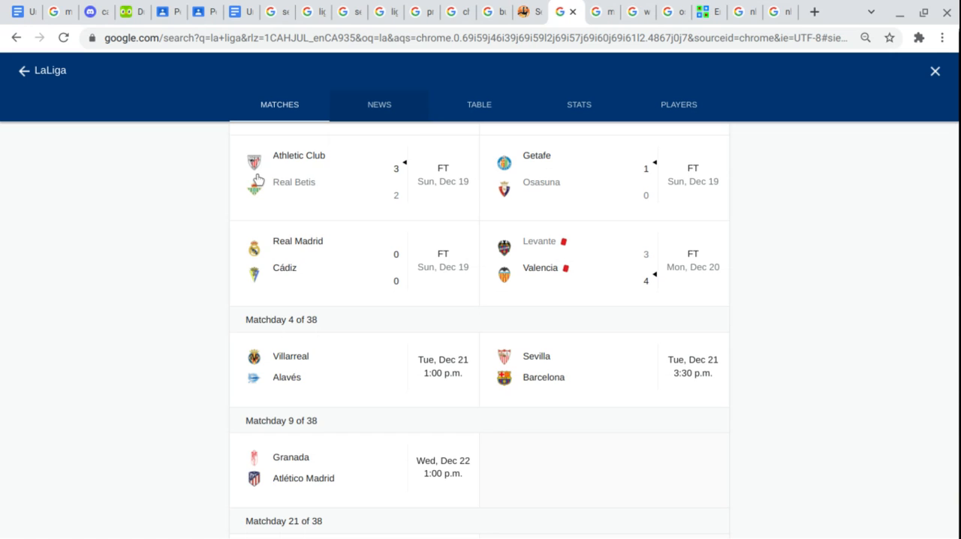
scroll(down, 3)
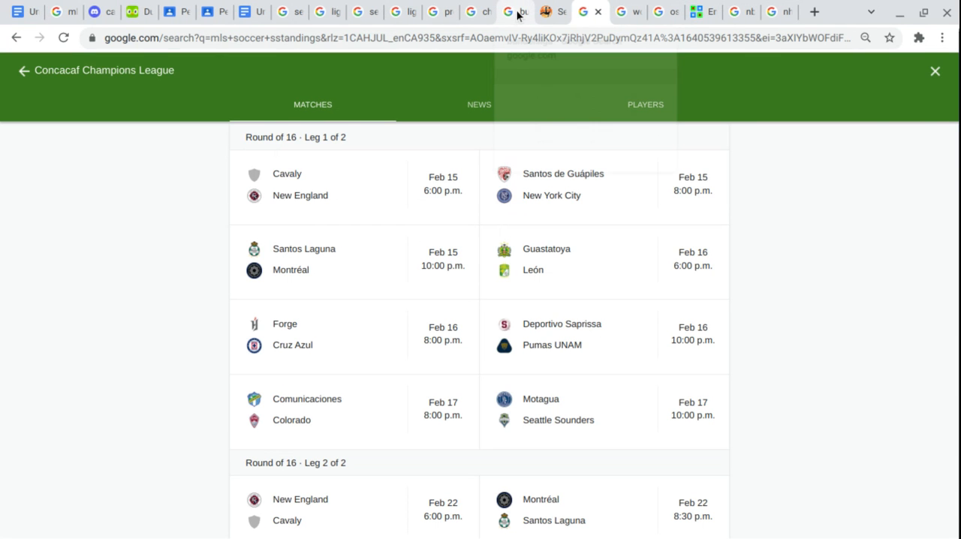
Switch to worldfootball.net's Segunda División table calculator, briefly checking the Ligue 2 tab, and view the table.
click(546, 12)
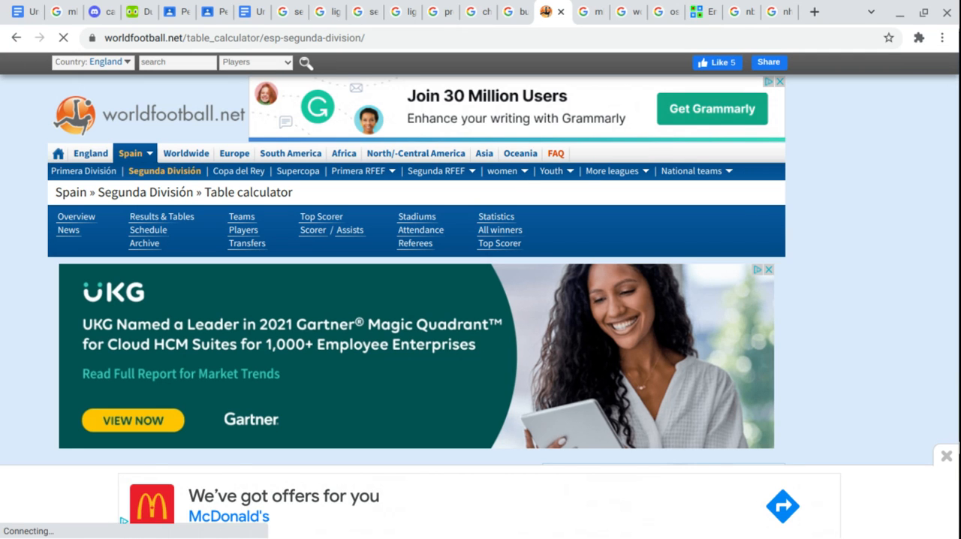
scroll(down, 3)
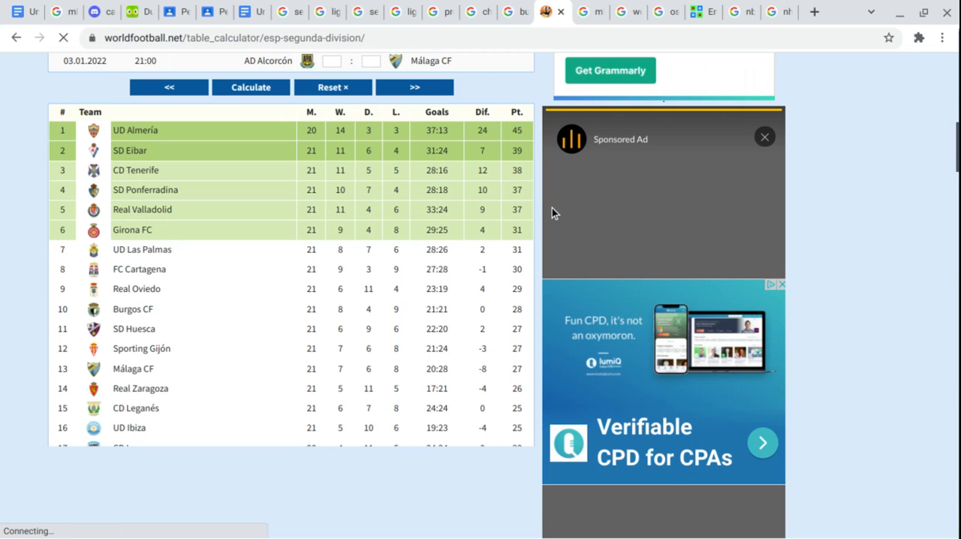
click(326, 12)
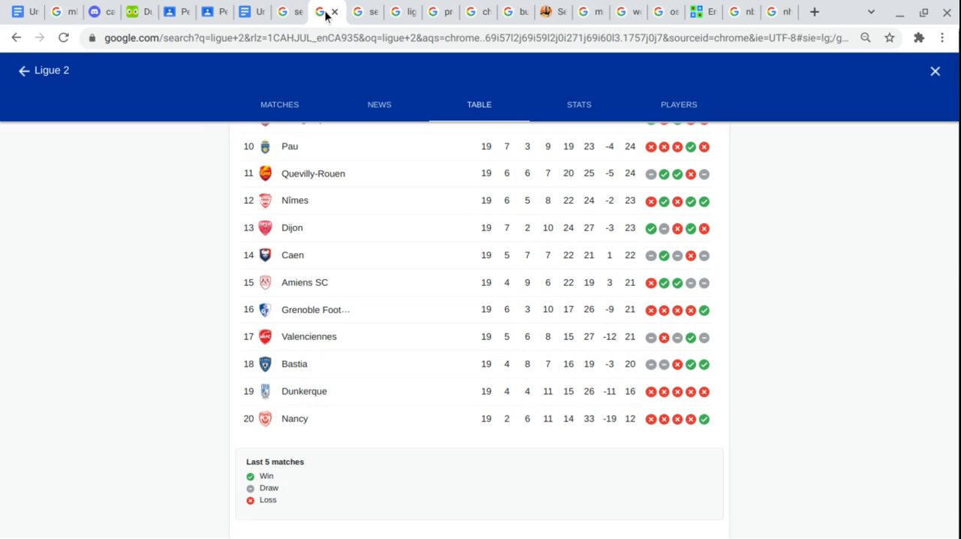
click(456, 12)
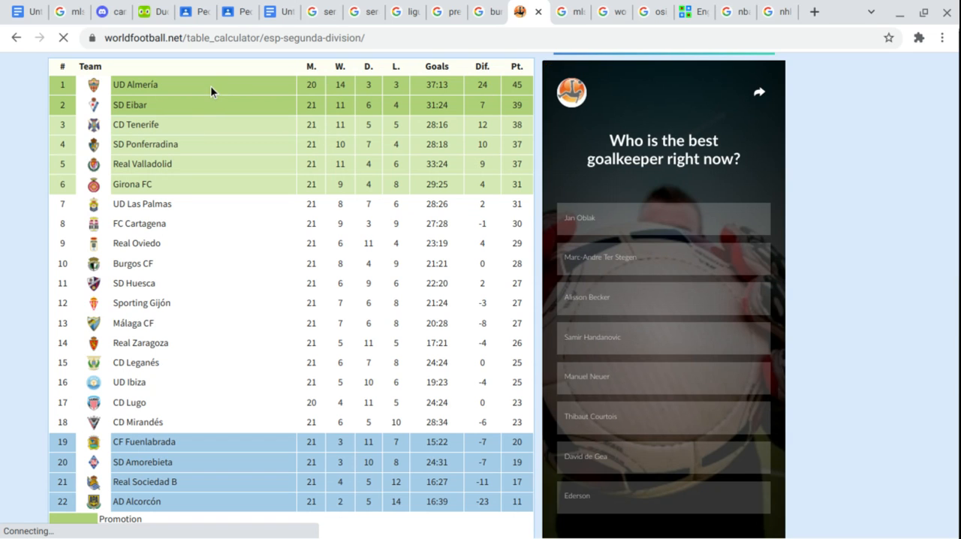
mouse_move(189, 117)
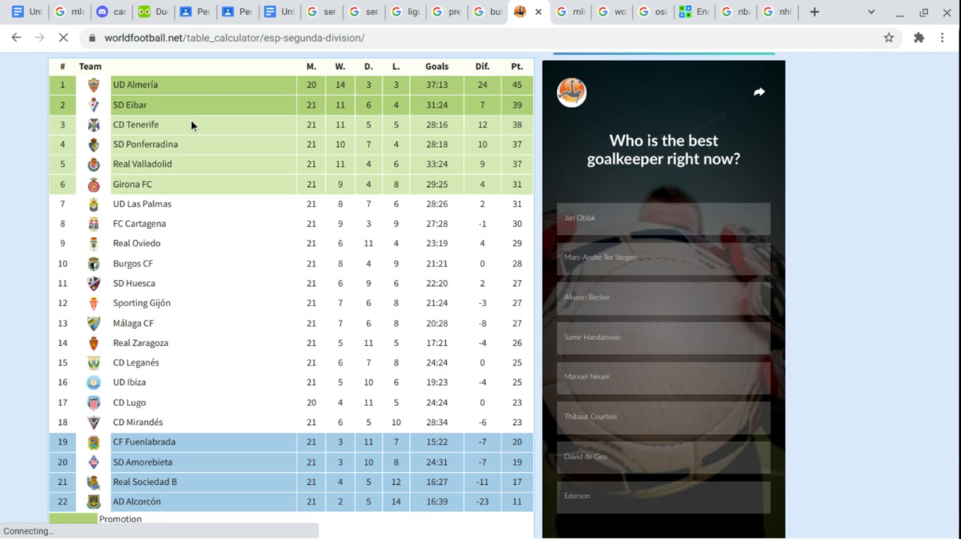
mouse_move(189, 153)
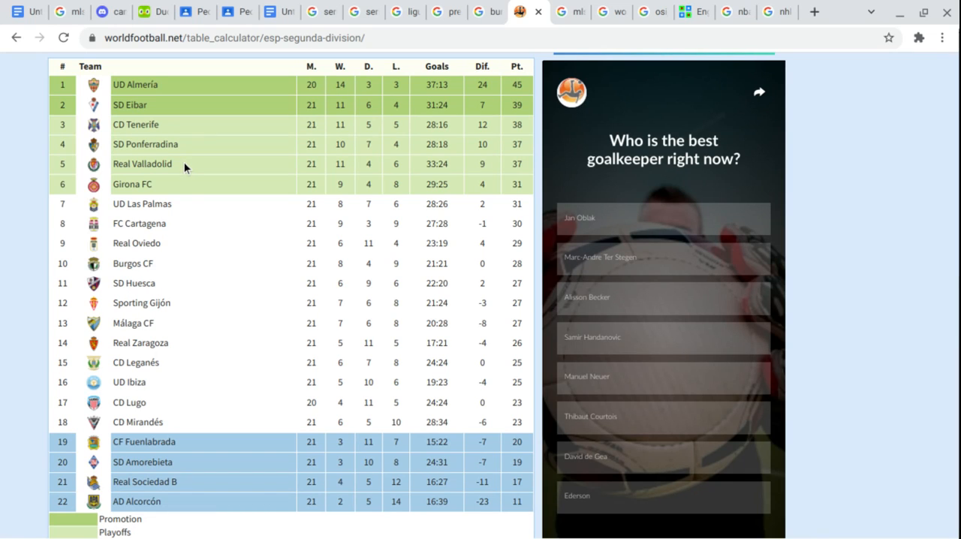
mouse_move(179, 189)
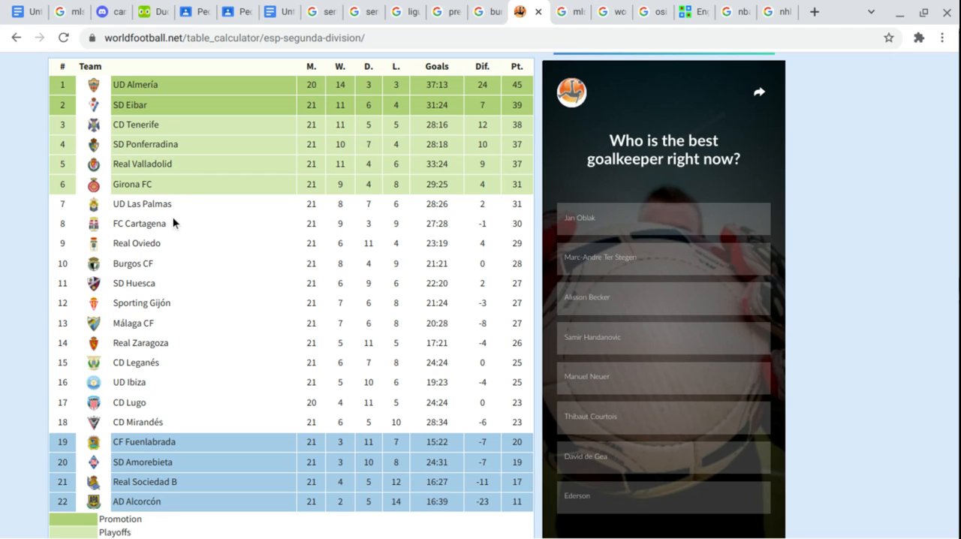
mouse_move(177, 243)
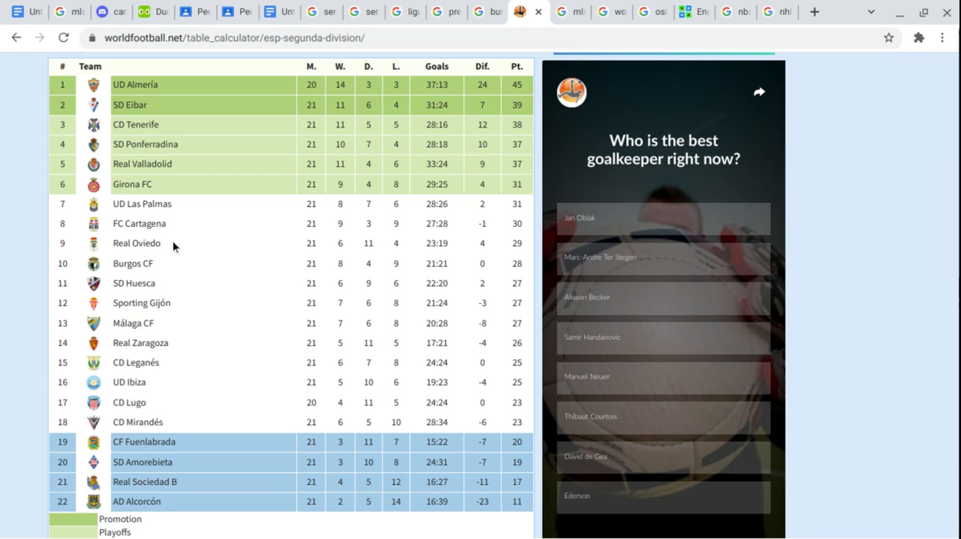
mouse_move(165, 280)
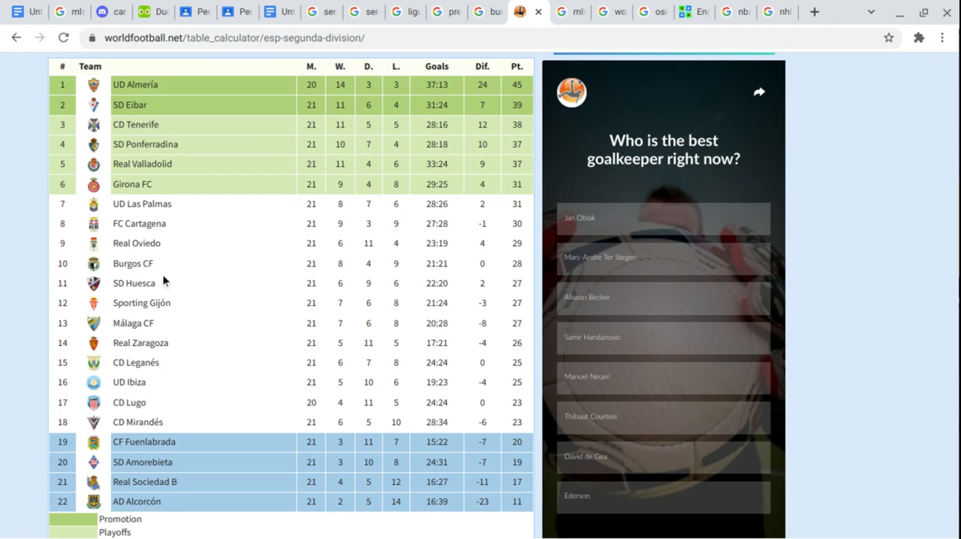
mouse_move(171, 303)
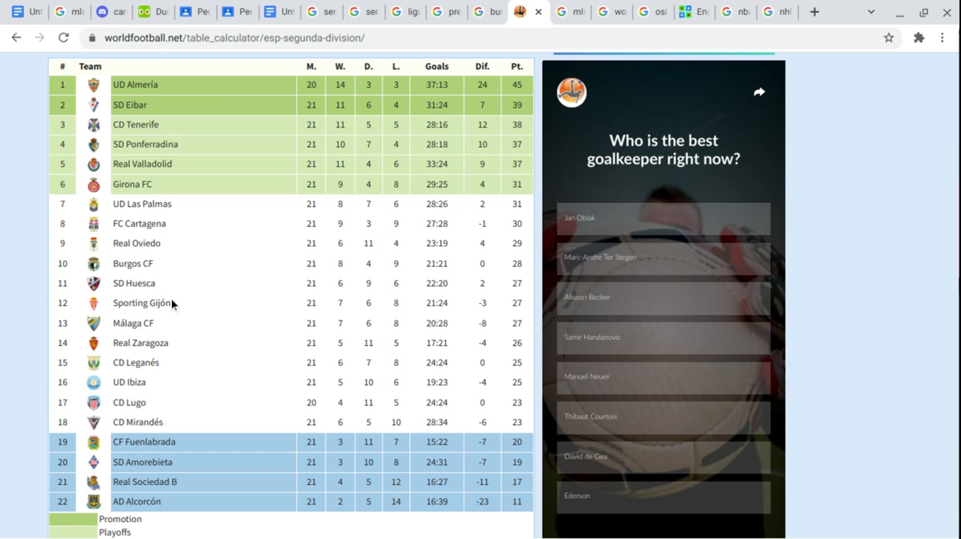
mouse_move(165, 329)
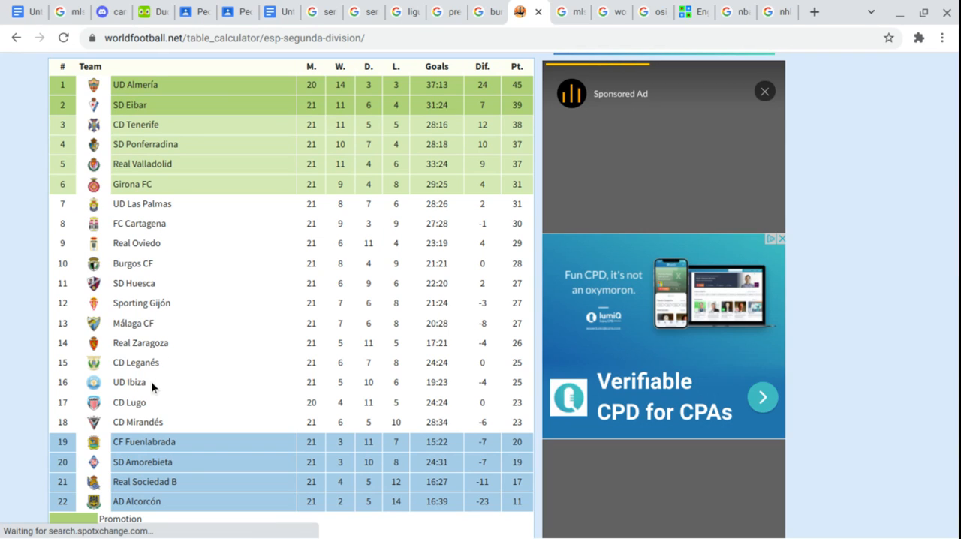
mouse_move(156, 411)
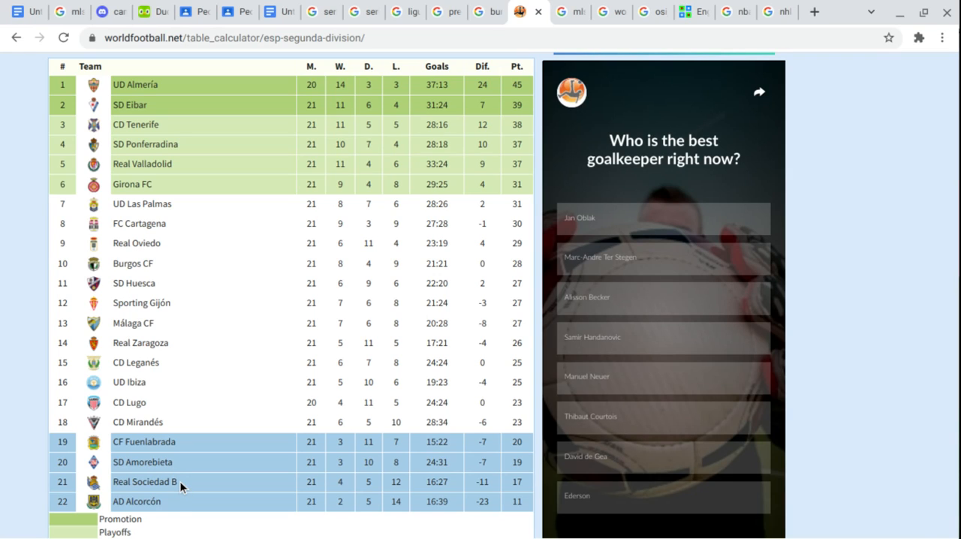
mouse_move(171, 508)
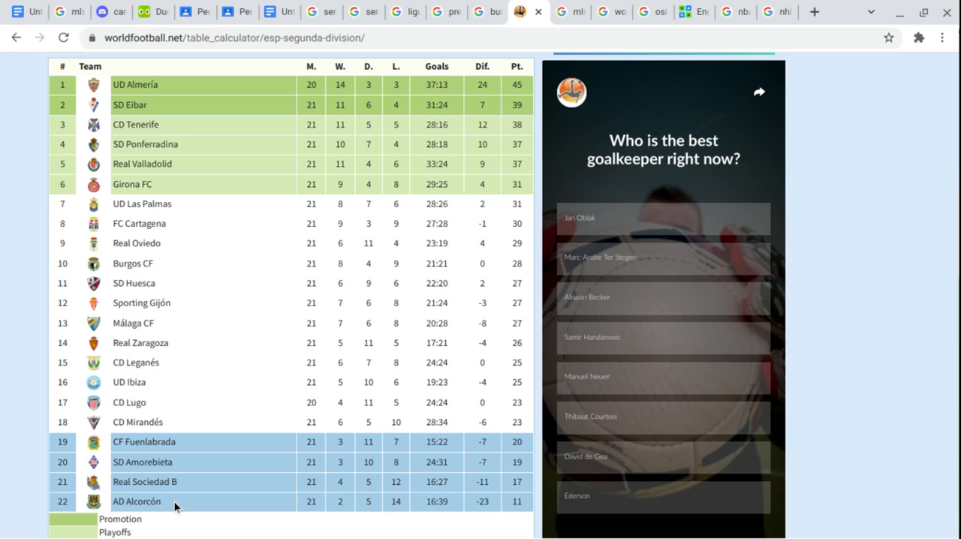
mouse_move(569, 376)
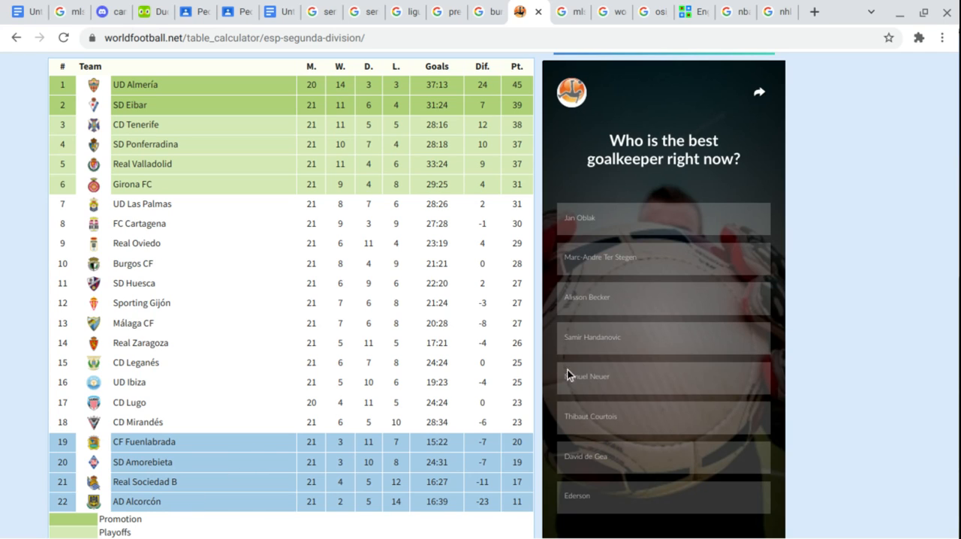
mouse_move(642, 384)
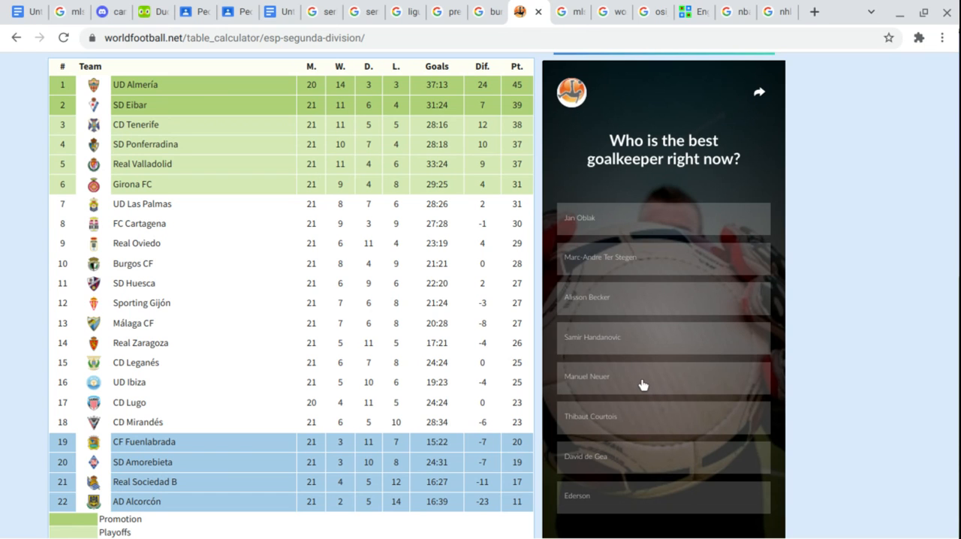
Bring the matchday 22 Segunda División fixtures, starting Real Oviedo 2–1 SD Ponferradina, into view above the table.
click(642, 375)
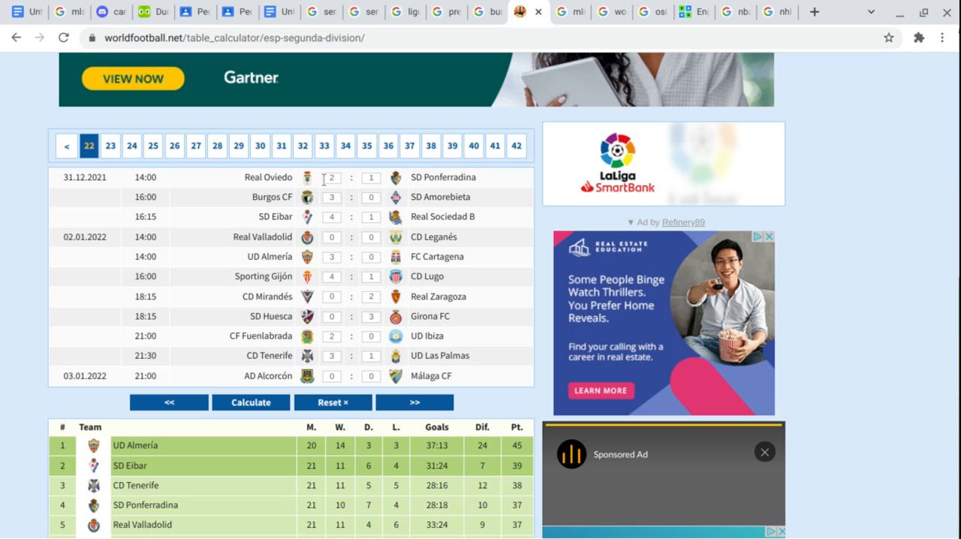
mouse_move(732, 460)
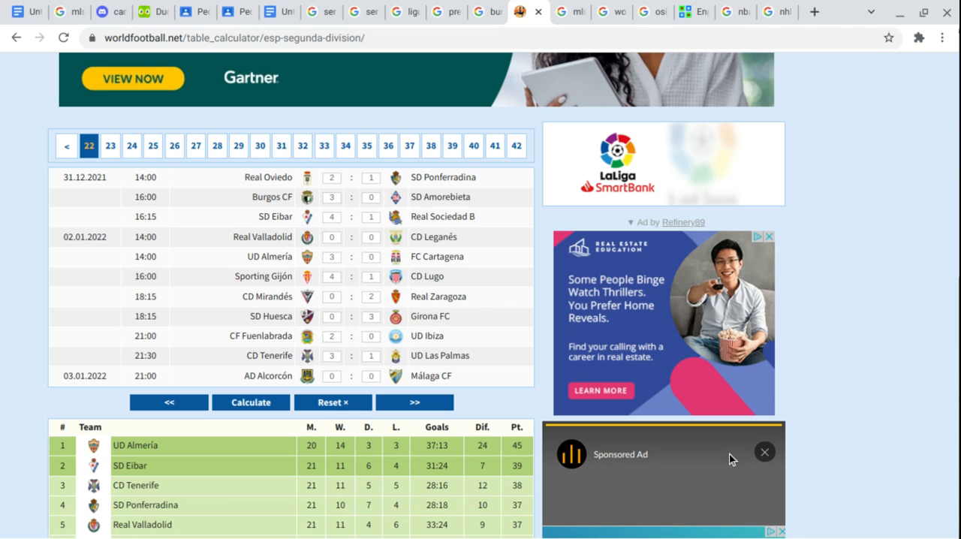